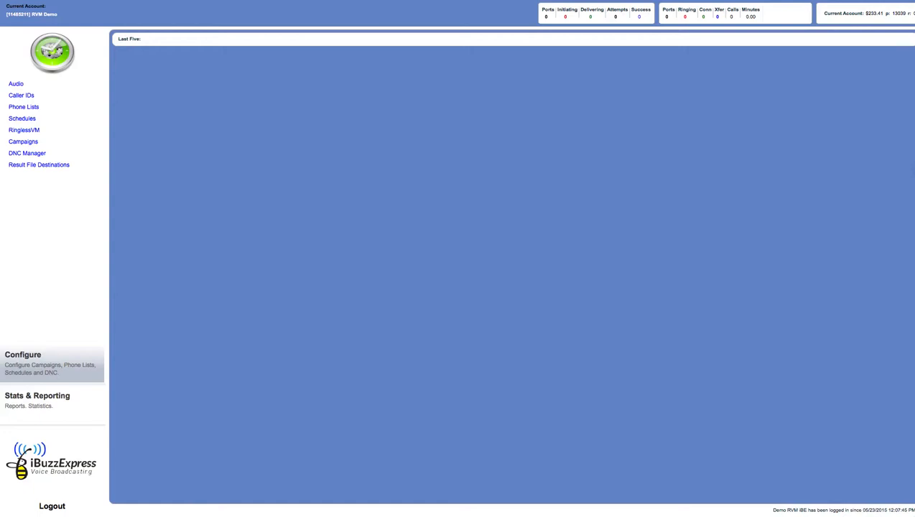
{"action": "mouse_move", "coordinate": [909, 410]}
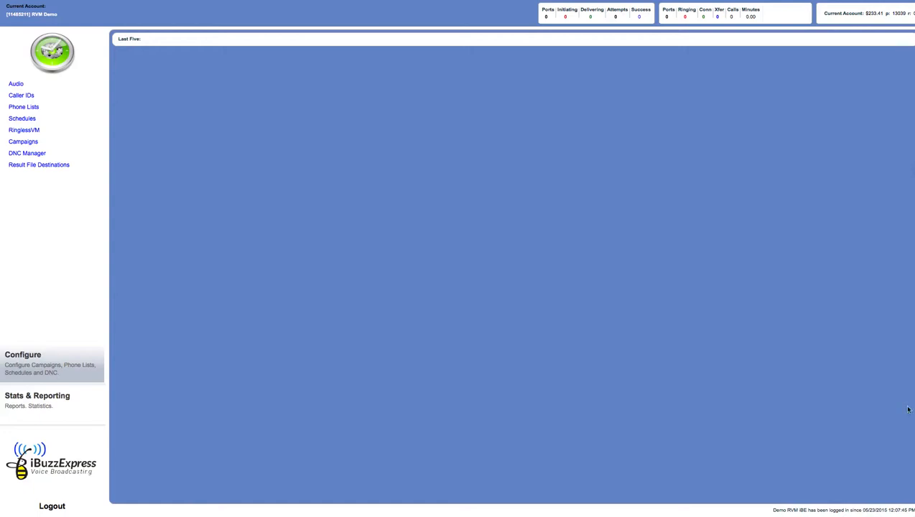
{"action": "mouse_move", "coordinate": [824, 390]}
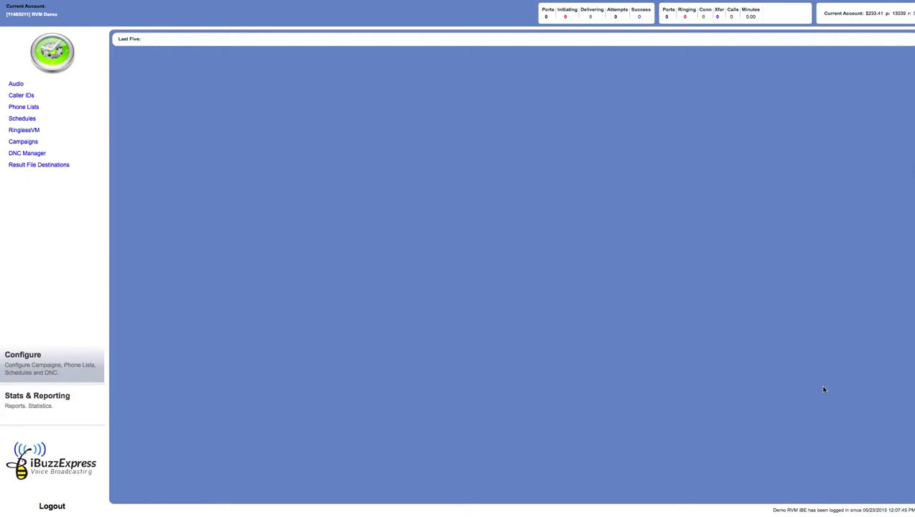
{"action": "mouse_move", "coordinate": [804, 415]}
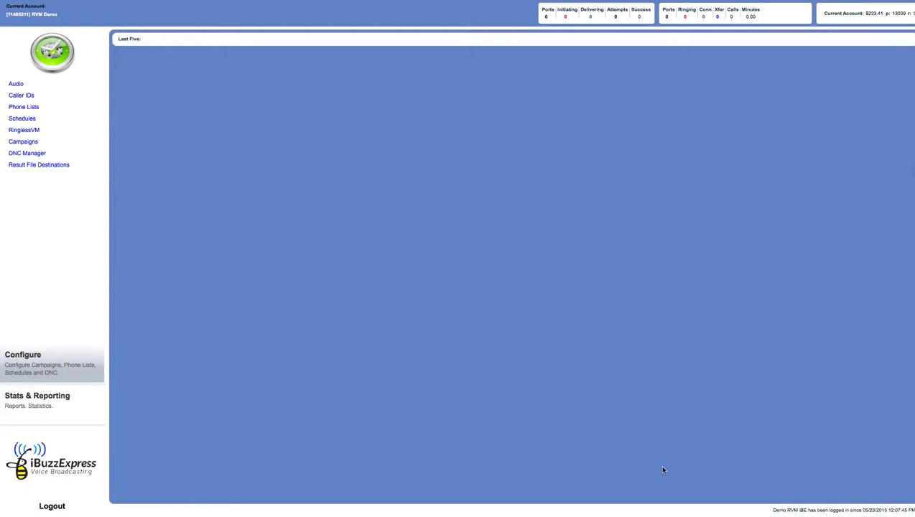
{"action": "mouse_move", "coordinate": [902, 18]}
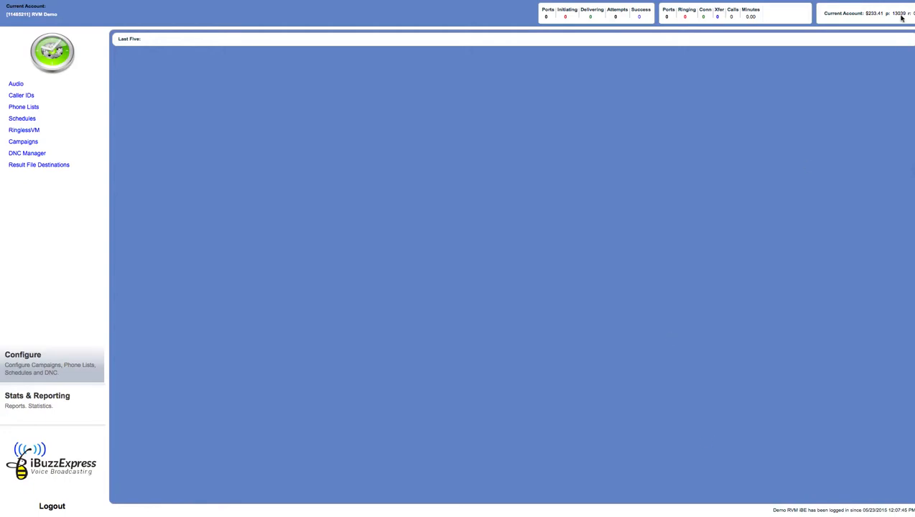
{"action": "mouse_move", "coordinate": [688, 235]}
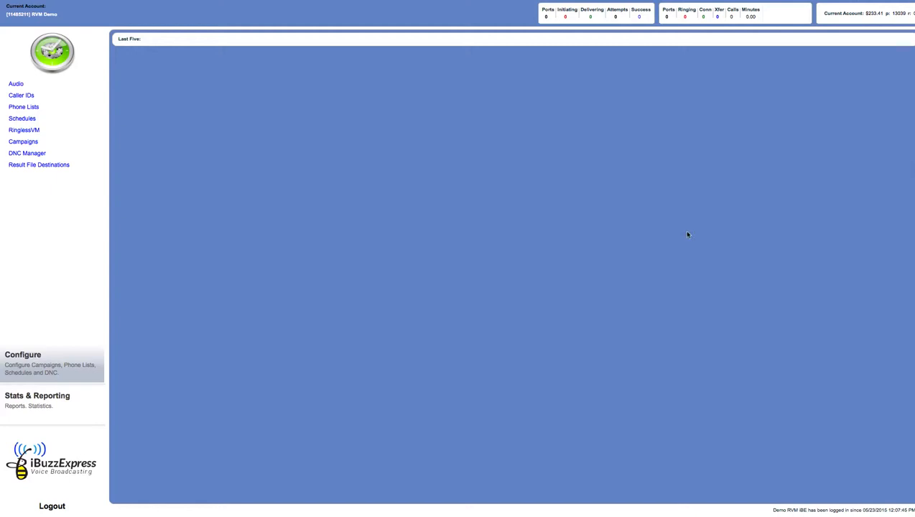
{"action": "mouse_move", "coordinate": [69, 192]}
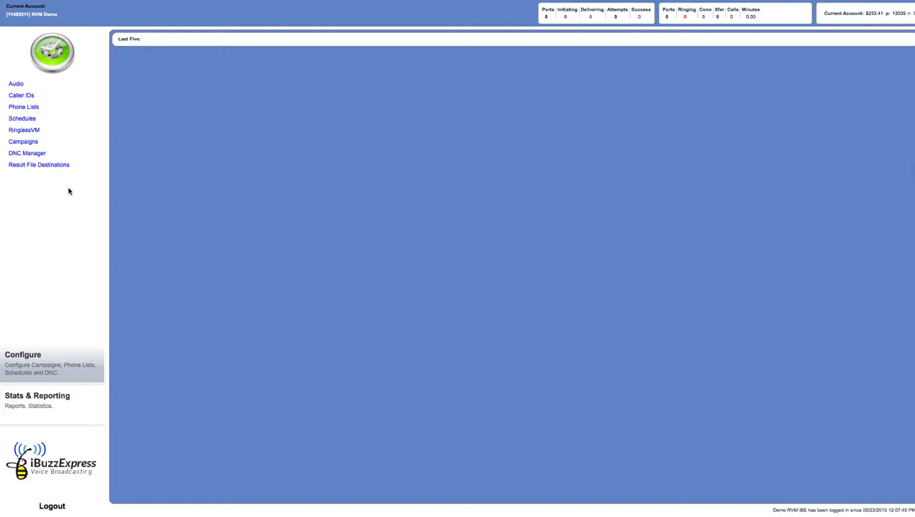
{"action": "mouse_move", "coordinate": [49, 141]}
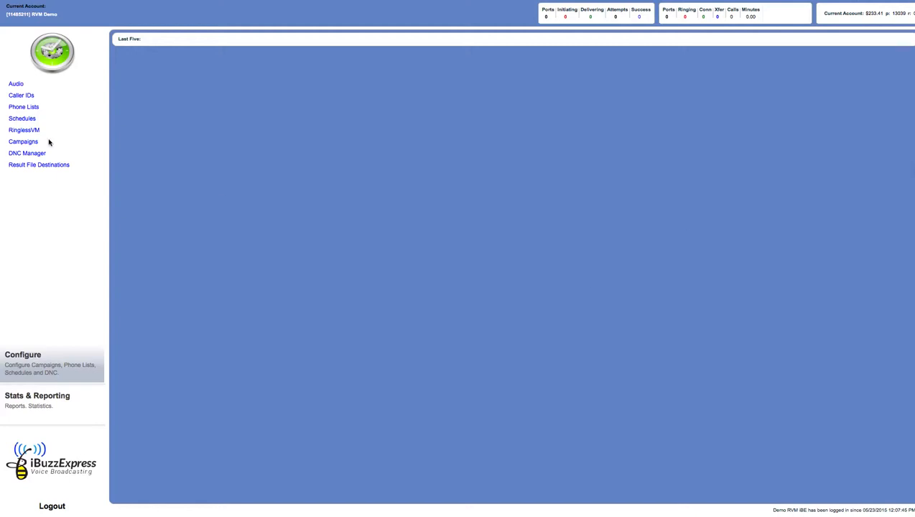
{"action": "mouse_move", "coordinate": [31, 131]}
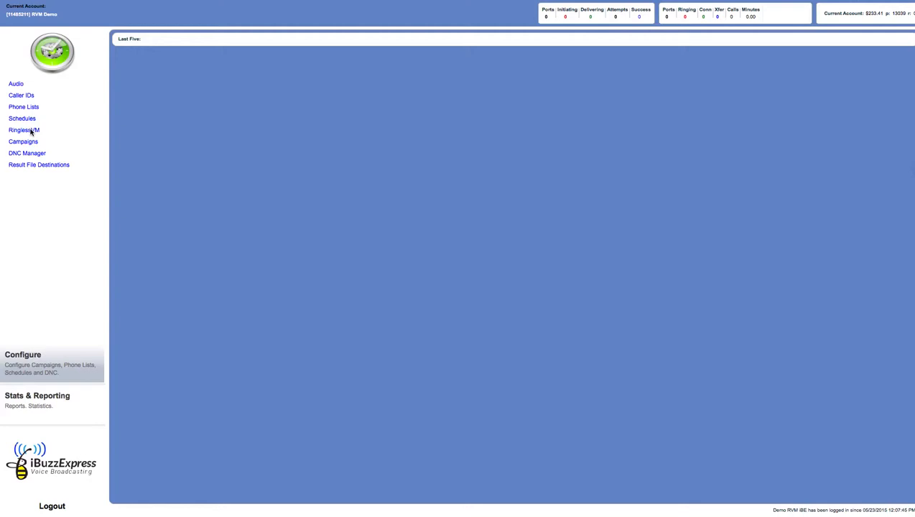
{"action": "mouse_move", "coordinate": [18, 145]}
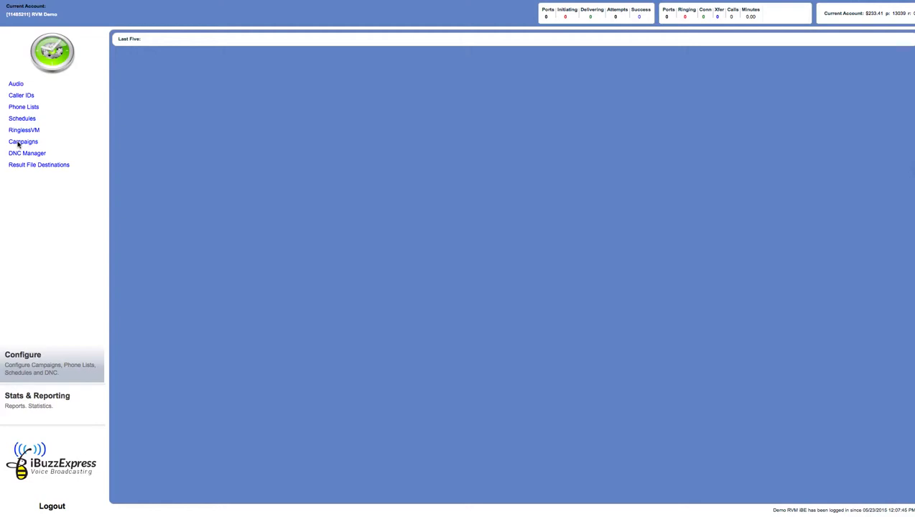
{"action": "mouse_move", "coordinate": [20, 146]}
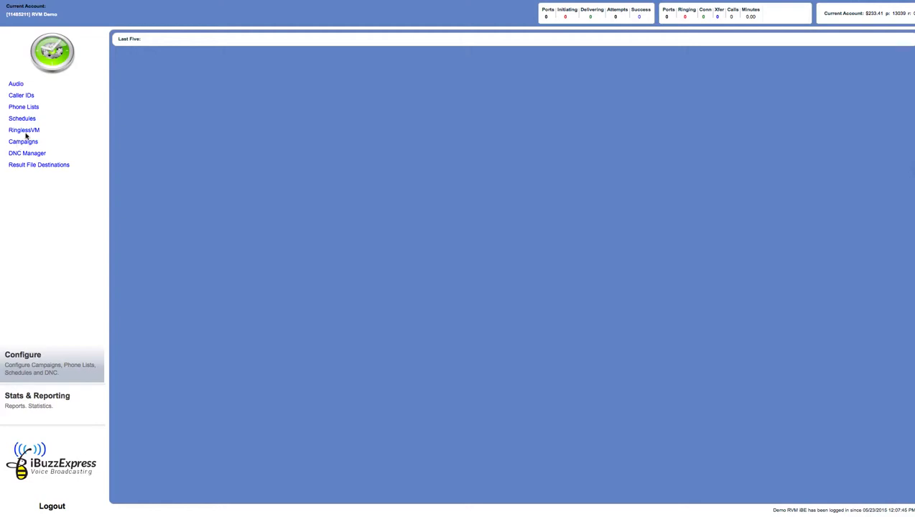
{"action": "mouse_move", "coordinate": [35, 131]}
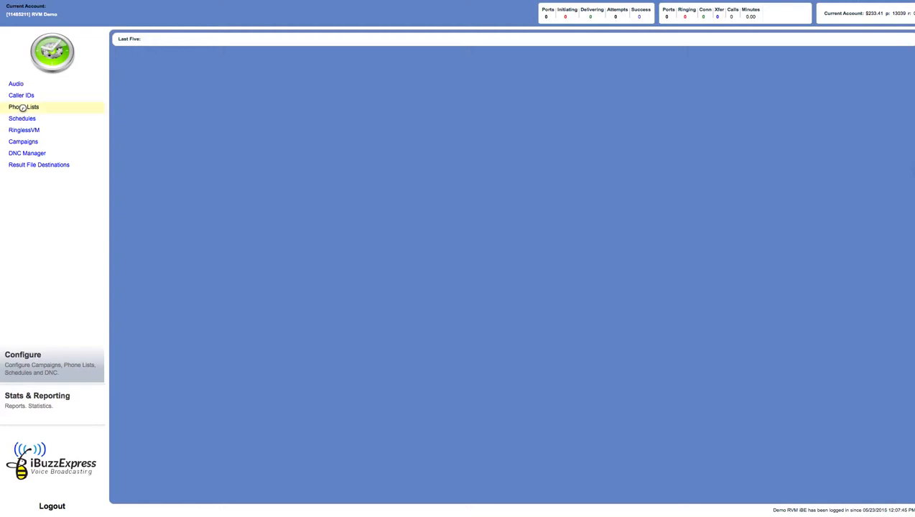
Step: Open the Phone Lists page from the Configure menu
{"action": "left_click", "coordinate": [23, 107]}
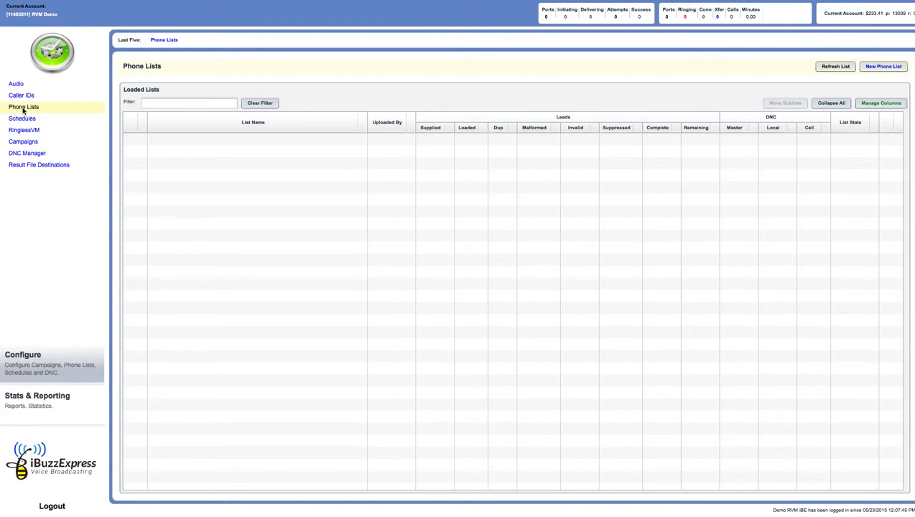
{"action": "mouse_move", "coordinate": [331, 218]}
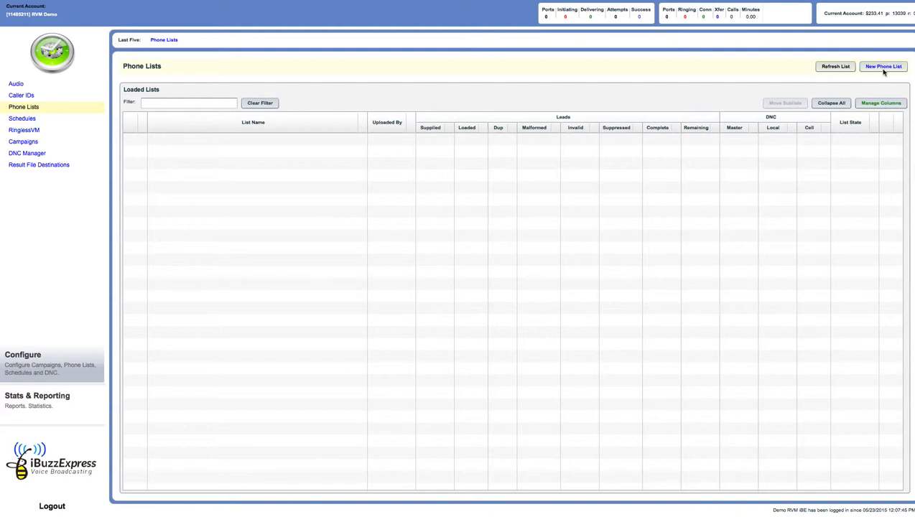
{"action": "mouse_move", "coordinate": [884, 66]}
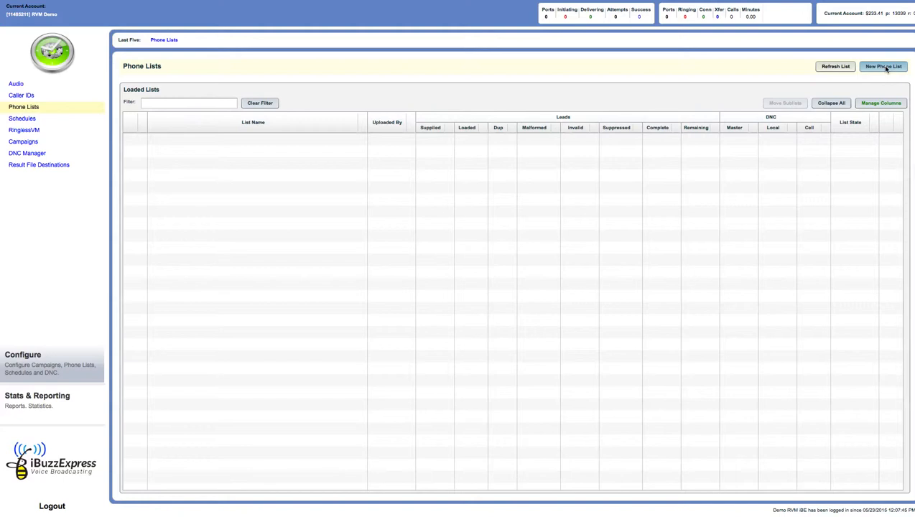
{"action": "mouse_move", "coordinate": [812, 70]}
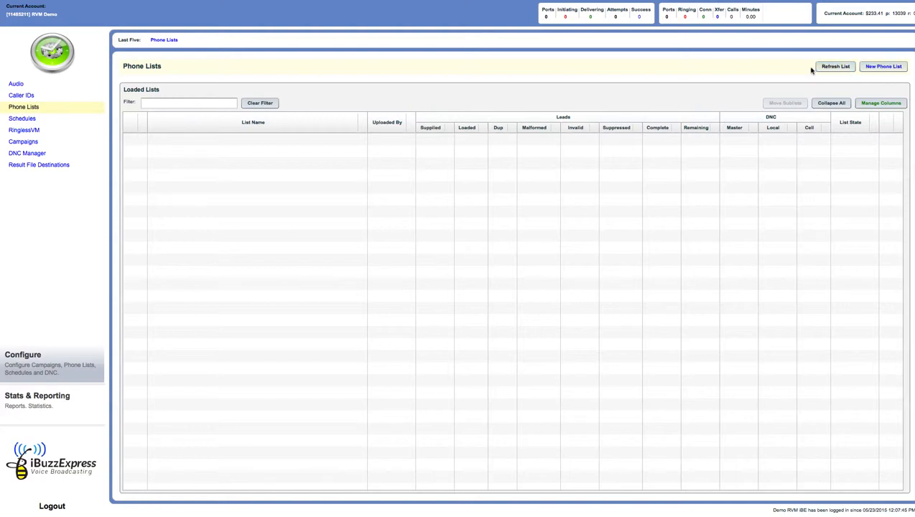
{"action": "mouse_move", "coordinate": [498, 214]}
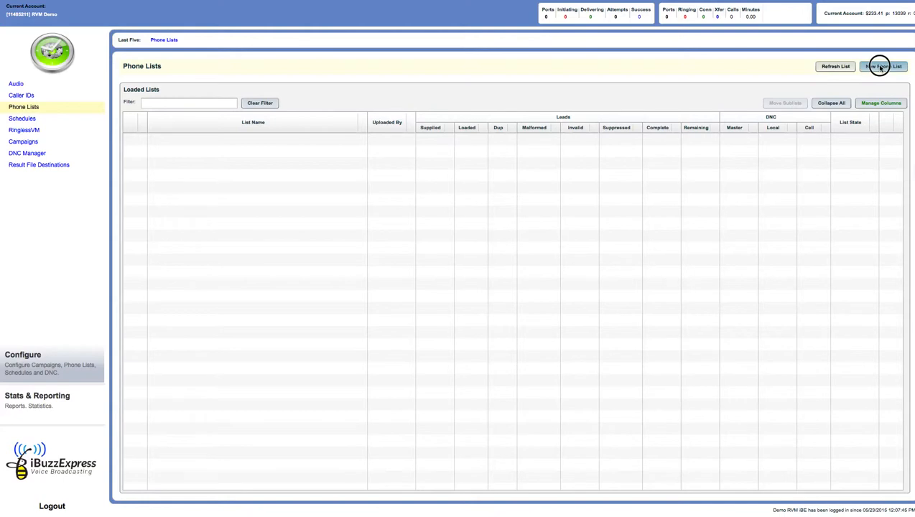
Step: Start a new phone list named 'Urgent Alert' with Suppress Cell Phones set to Yes
{"action": "left_click", "coordinate": [884, 66]}
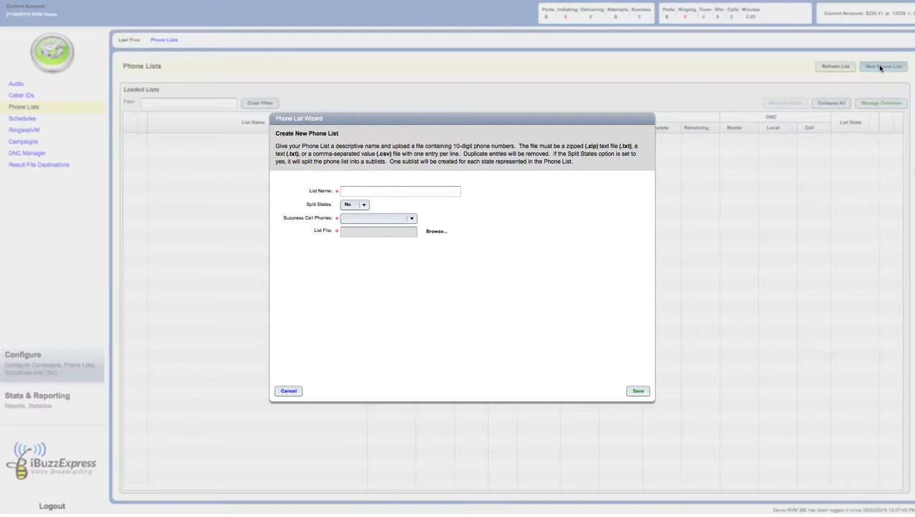
{"action": "left_click", "coordinate": [377, 218]}
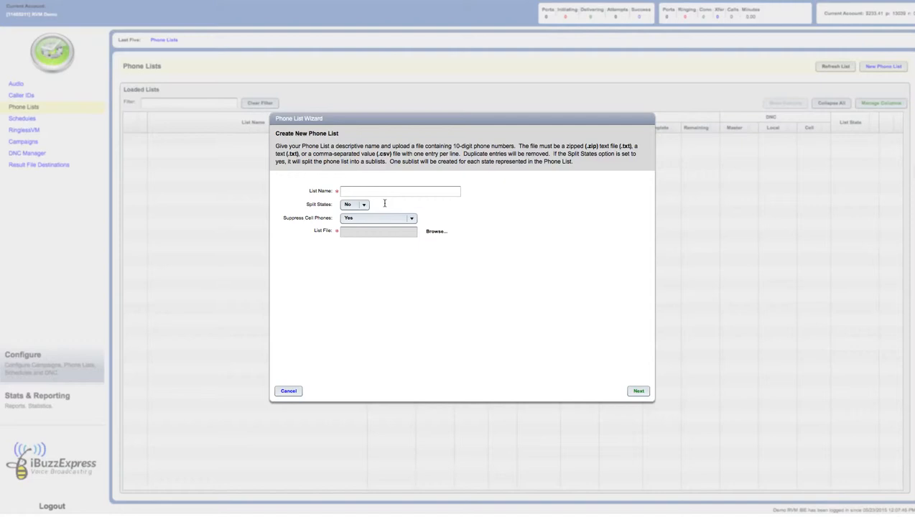
{"action": "left_click", "coordinate": [401, 191]}
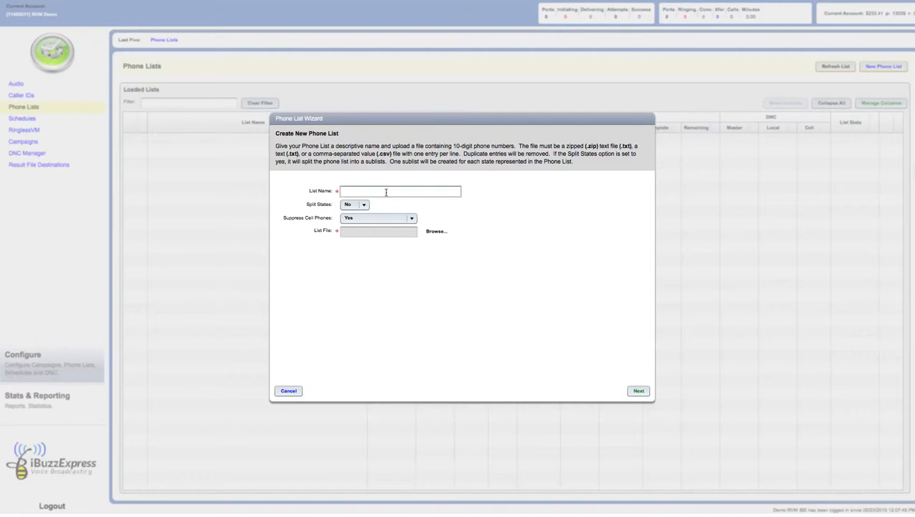
{"action": "type", "text": "Li"}
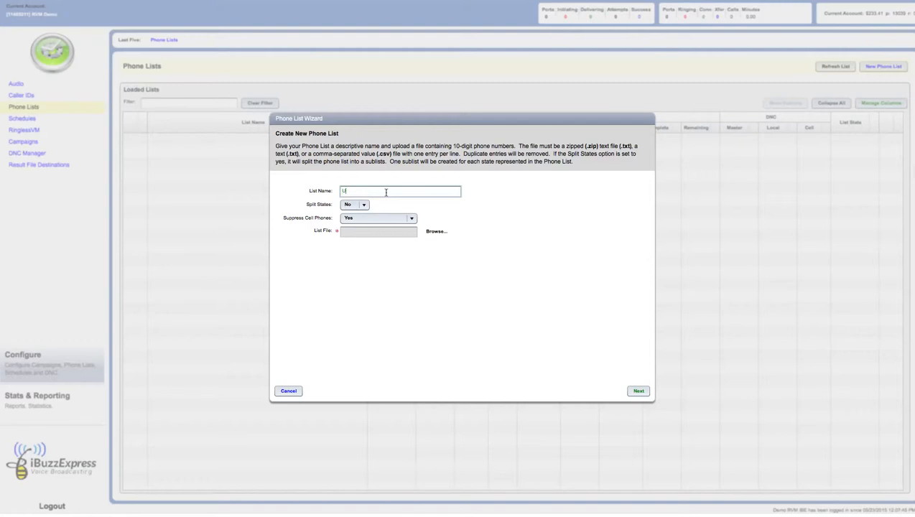
{"action": "type", "text": "Urgent"}
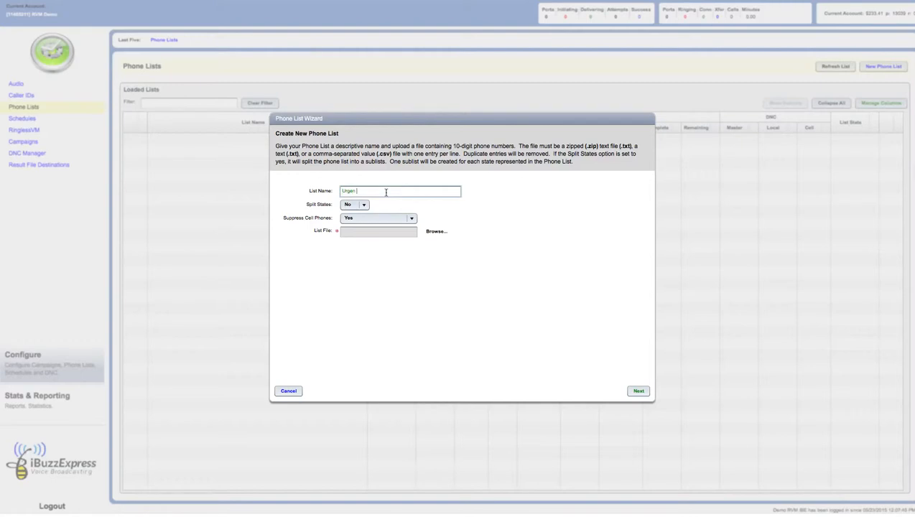
{"action": "type", "text": "Alert"}
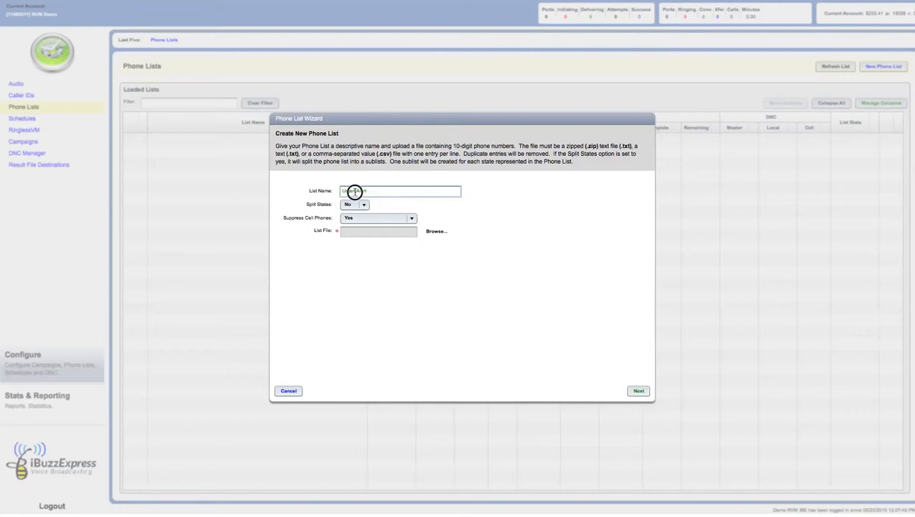
{"action": "type", "text": "Urgent Alert"}
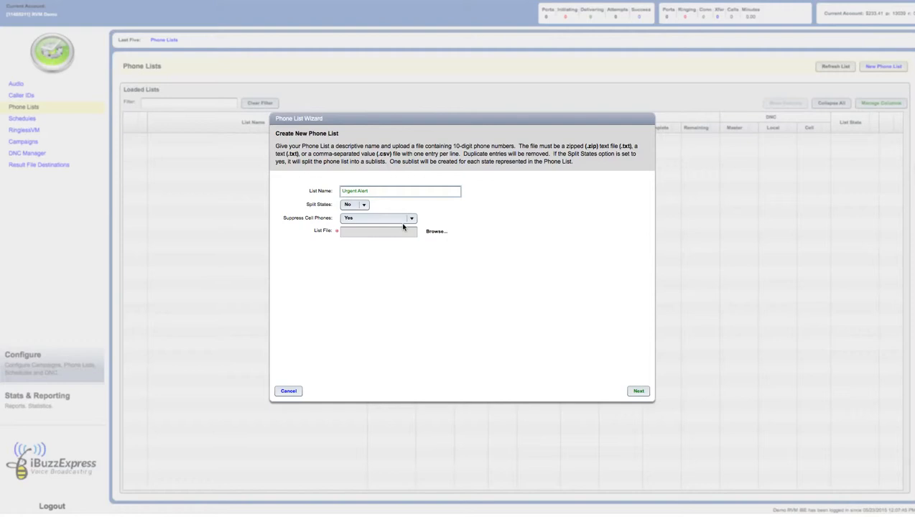
{"action": "mouse_move", "coordinate": [379, 218]}
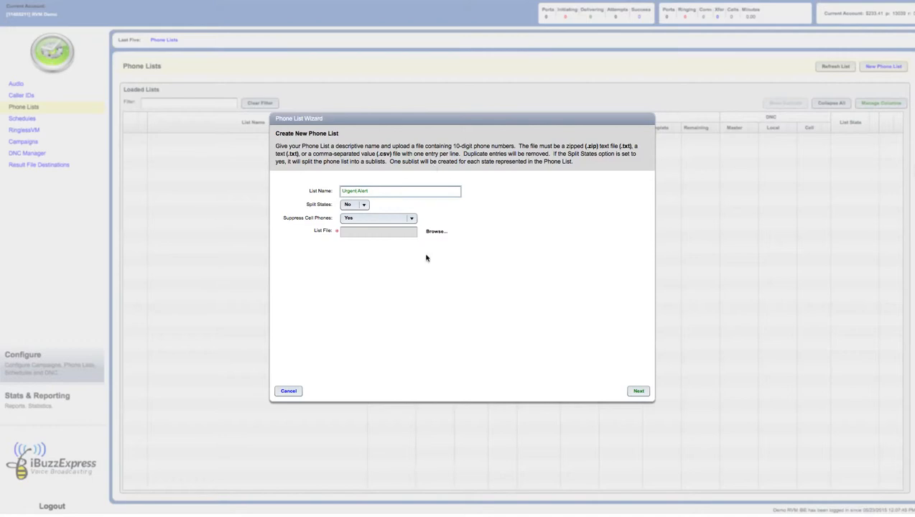
{"action": "mouse_move", "coordinate": [38, 140]}
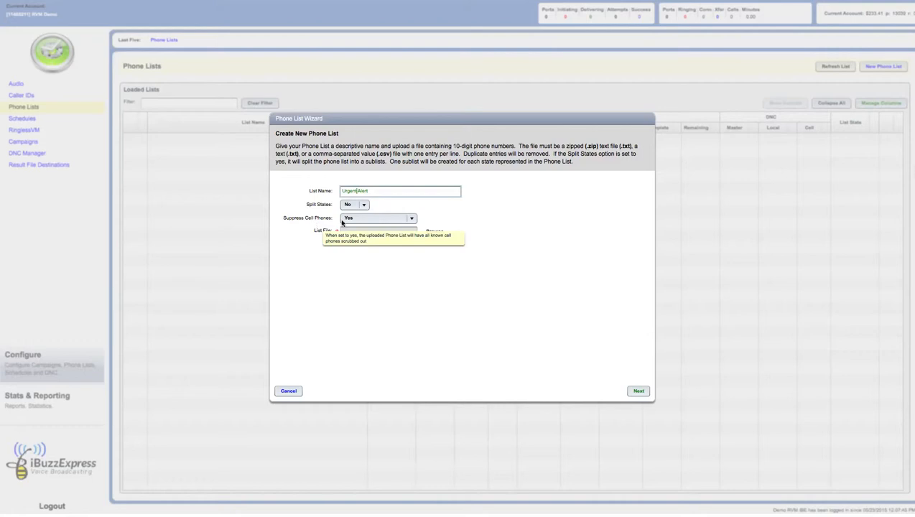
{"action": "mouse_move", "coordinate": [552, 256]}
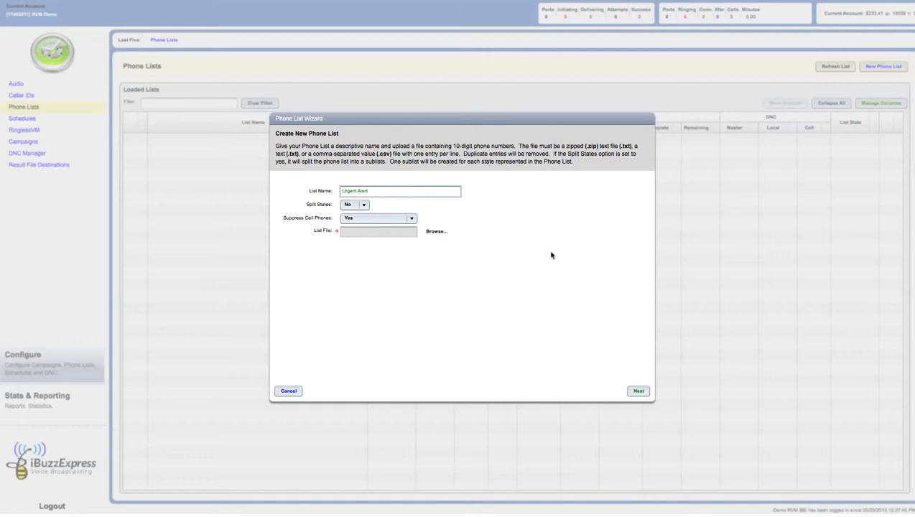
{"action": "mouse_move", "coordinate": [33, 141]}
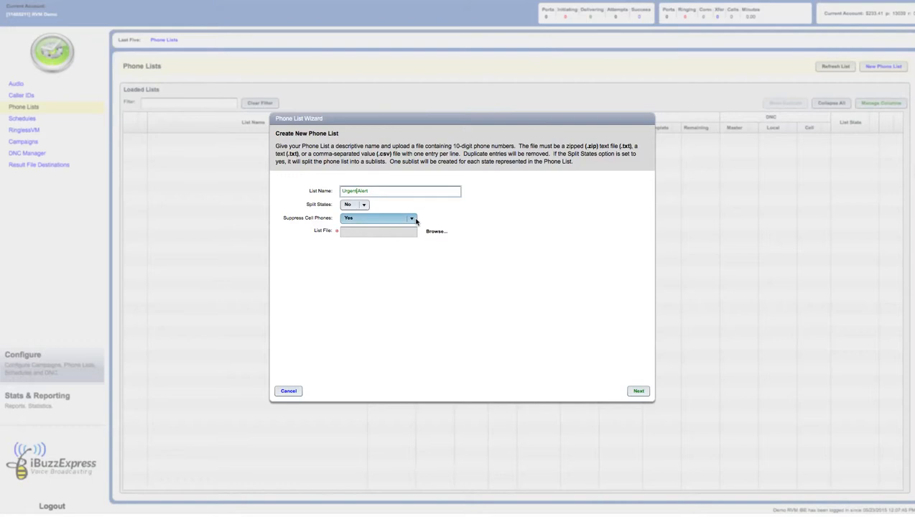
Step: Change Suppress Cell Phones from No to RVM for the Urgent Alert list
{"action": "left_click", "coordinate": [411, 218]}
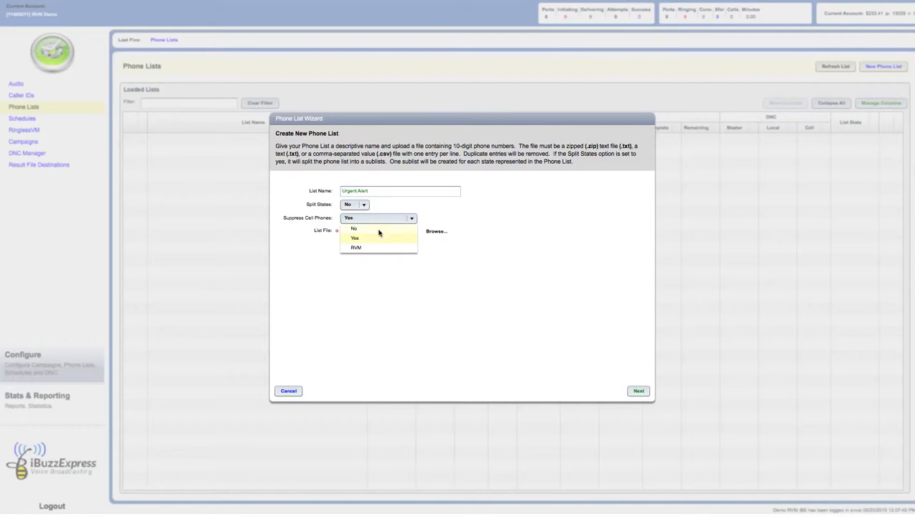
{"action": "left_click", "coordinate": [354, 228]}
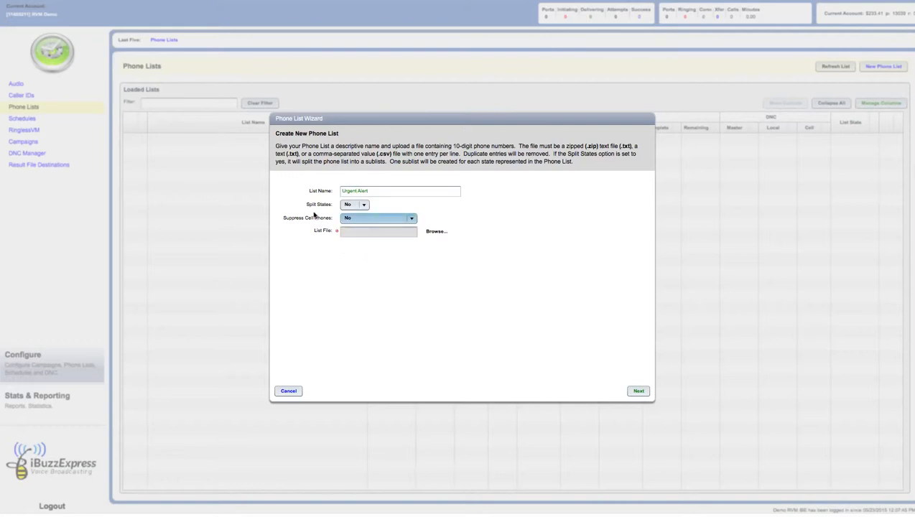
{"action": "mouse_move", "coordinate": [359, 221]}
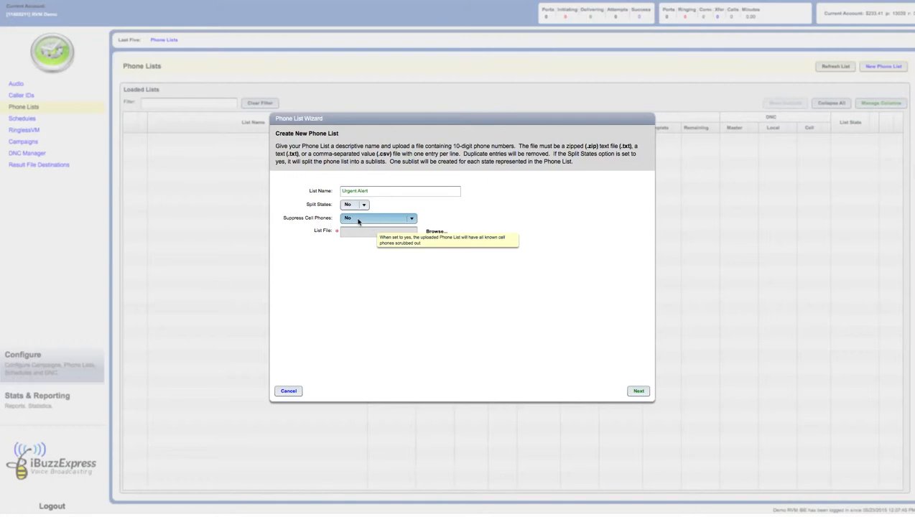
{"action": "mouse_move", "coordinate": [33, 143]}
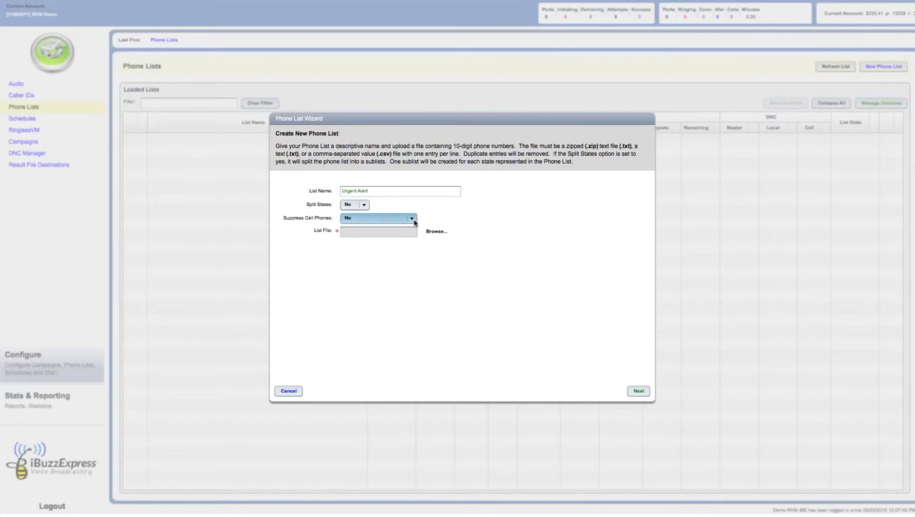
{"action": "left_click", "coordinate": [411, 218]}
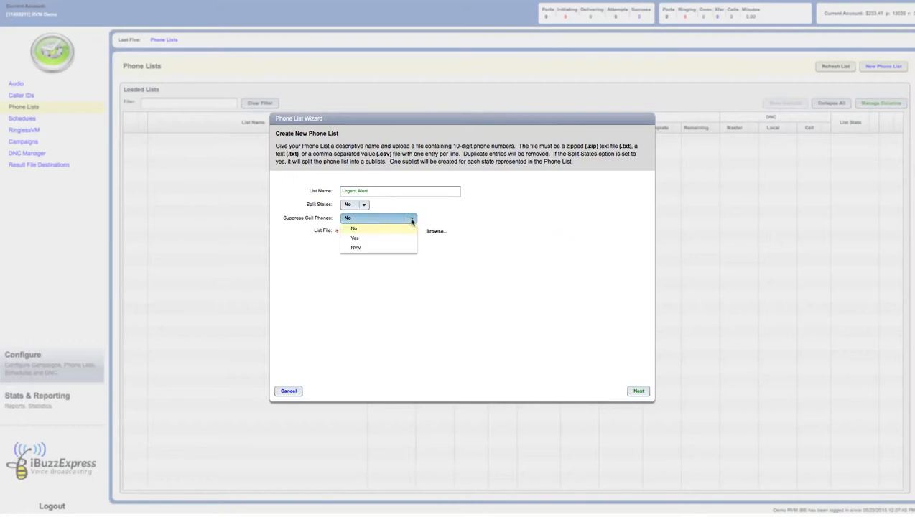
{"action": "mouse_move", "coordinate": [355, 248]}
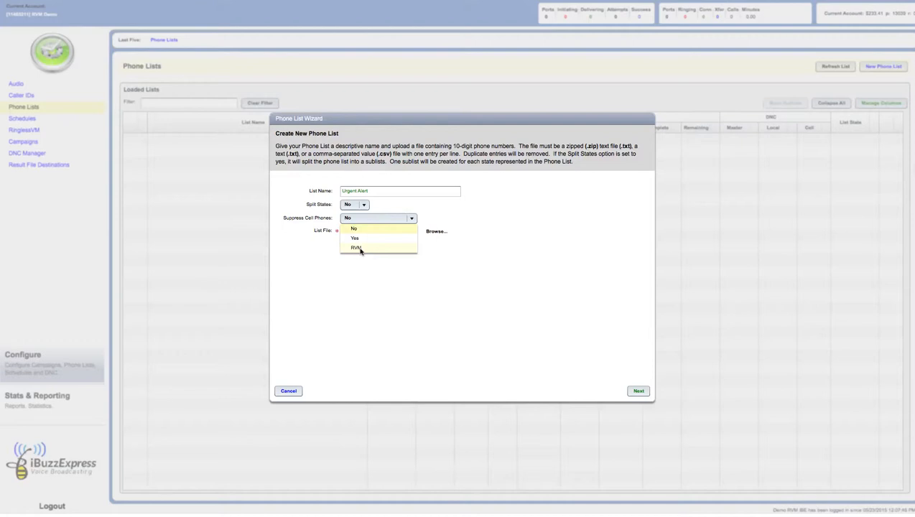
{"action": "left_click", "coordinate": [356, 248]}
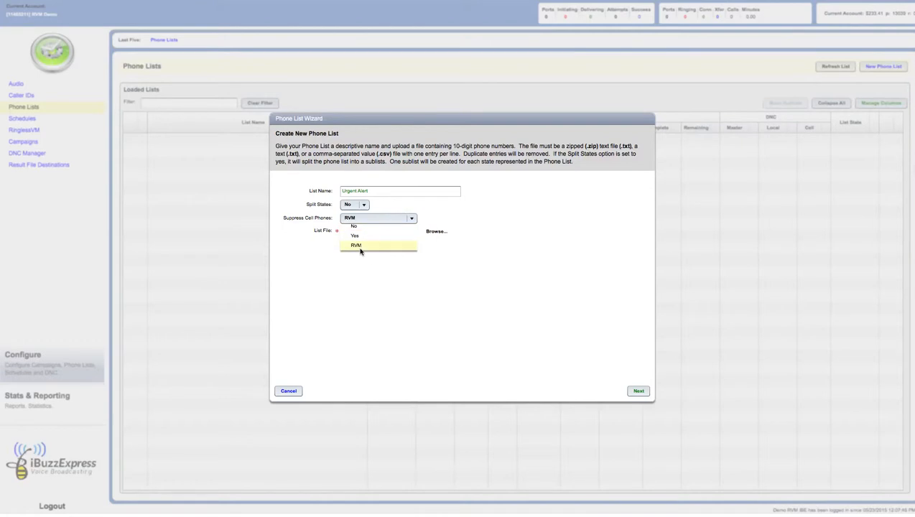
{"action": "left_click", "coordinate": [356, 245]}
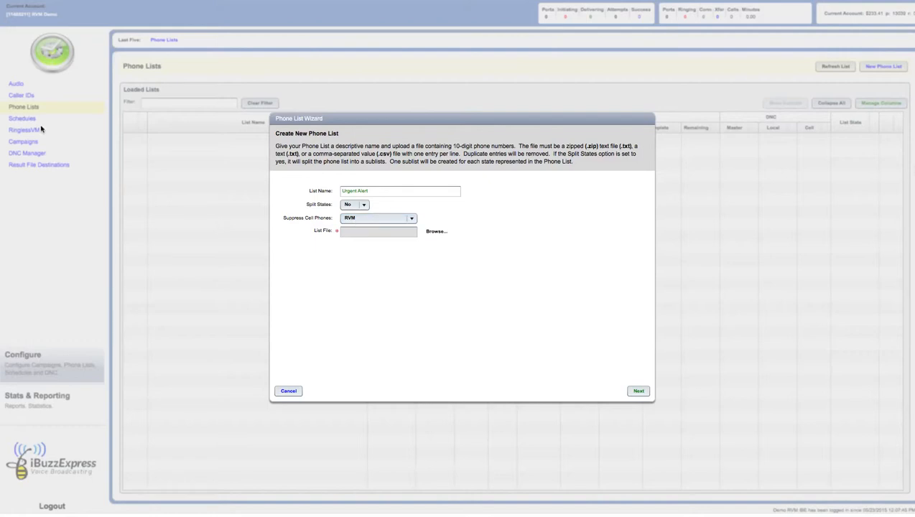
{"action": "mouse_move", "coordinate": [44, 131]}
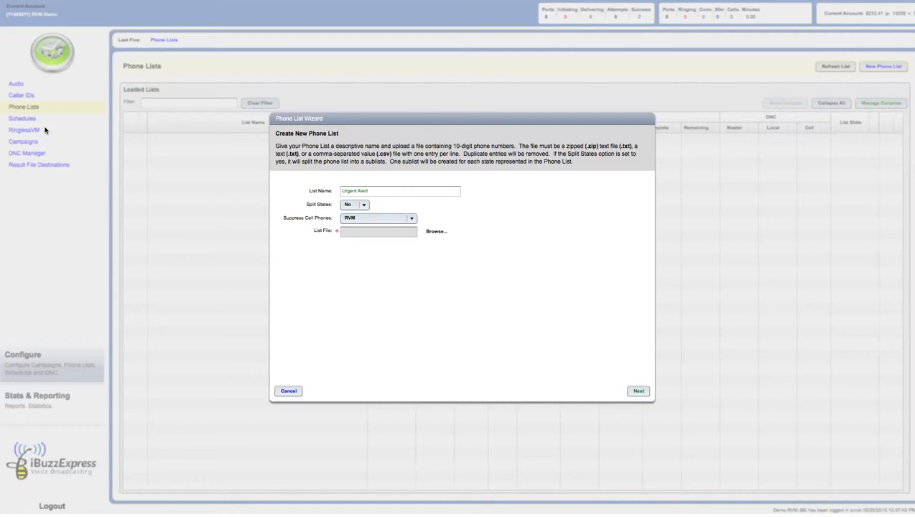
{"action": "mouse_move", "coordinate": [661, 338]}
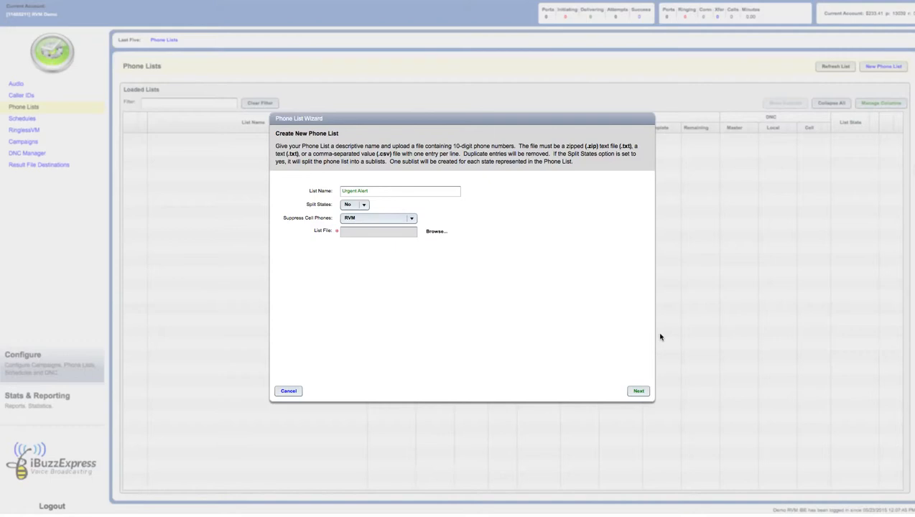
{"action": "mouse_move", "coordinate": [550, 234]}
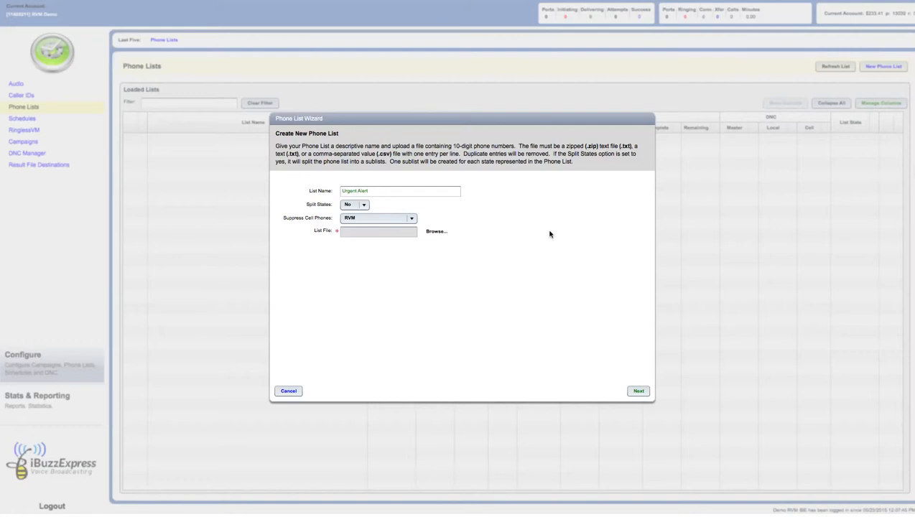
{"action": "mouse_move", "coordinate": [323, 145]}
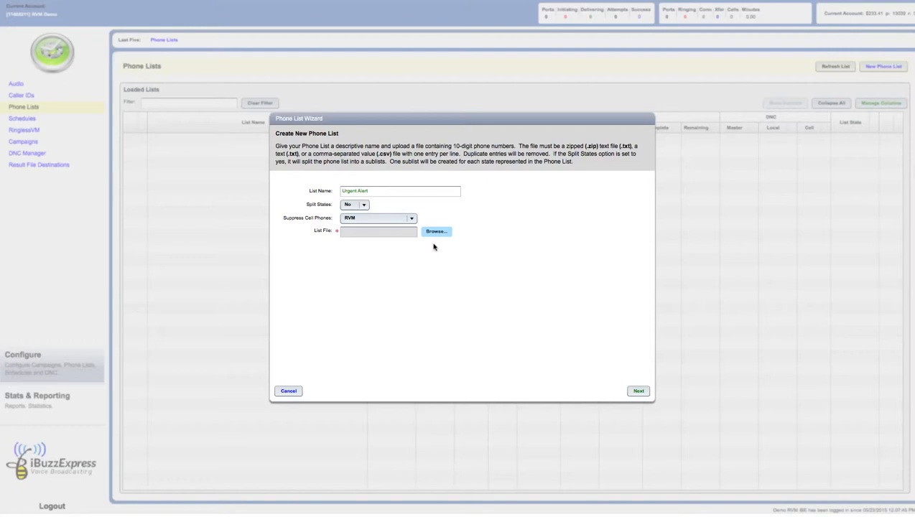
{"action": "mouse_move", "coordinate": [430, 247]}
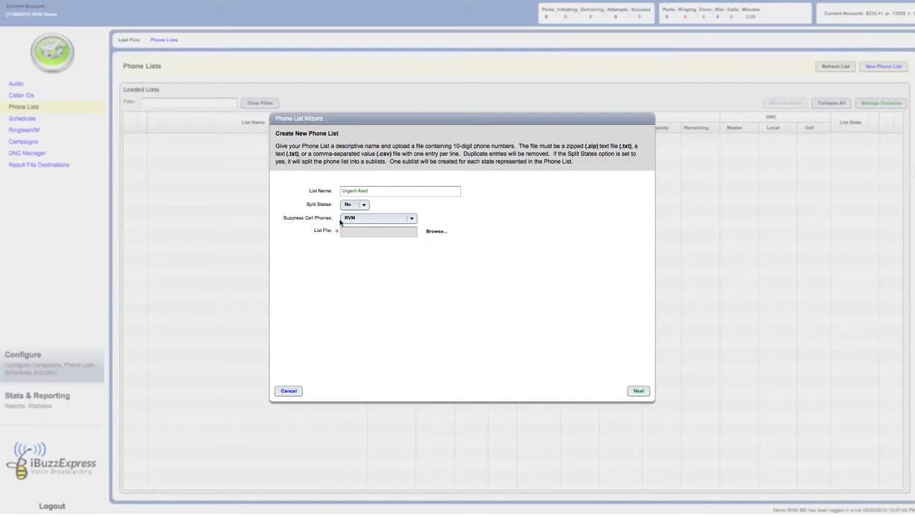
{"action": "mouse_move", "coordinate": [325, 194]}
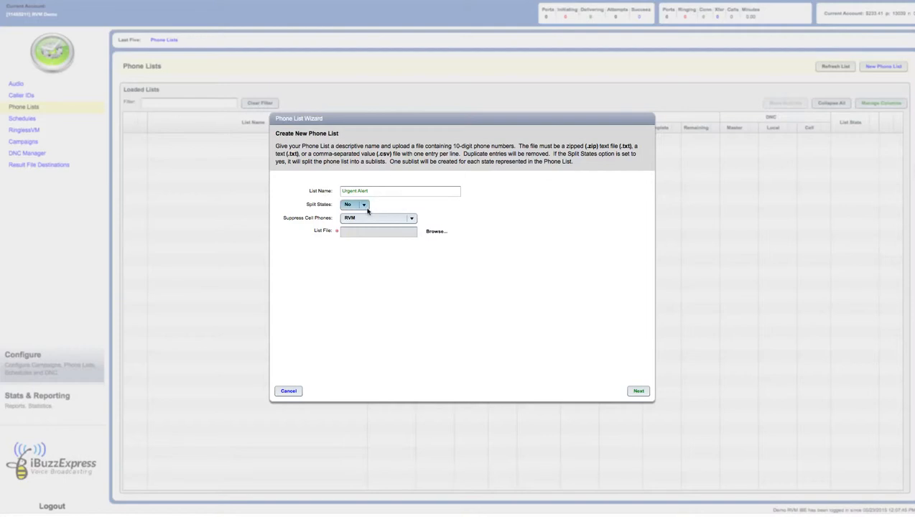
{"action": "mouse_move", "coordinate": [338, 221]}
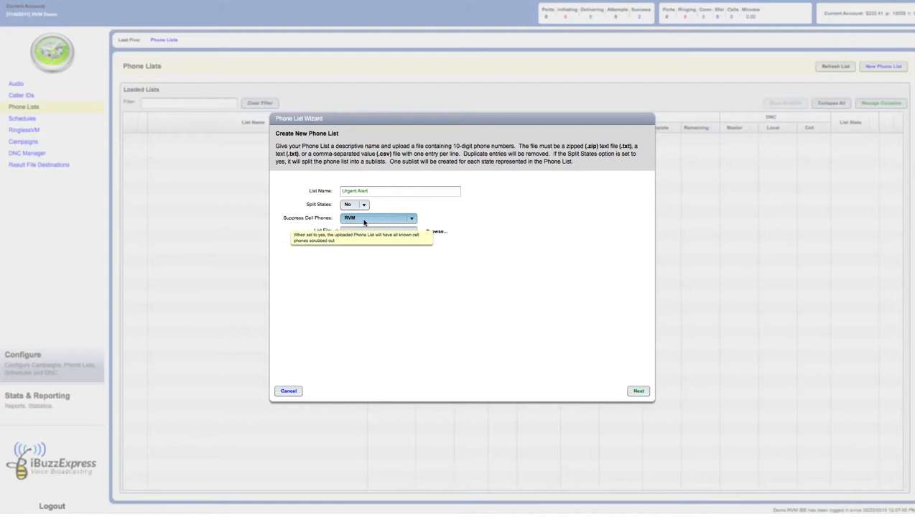
{"action": "mouse_move", "coordinate": [422, 251]}
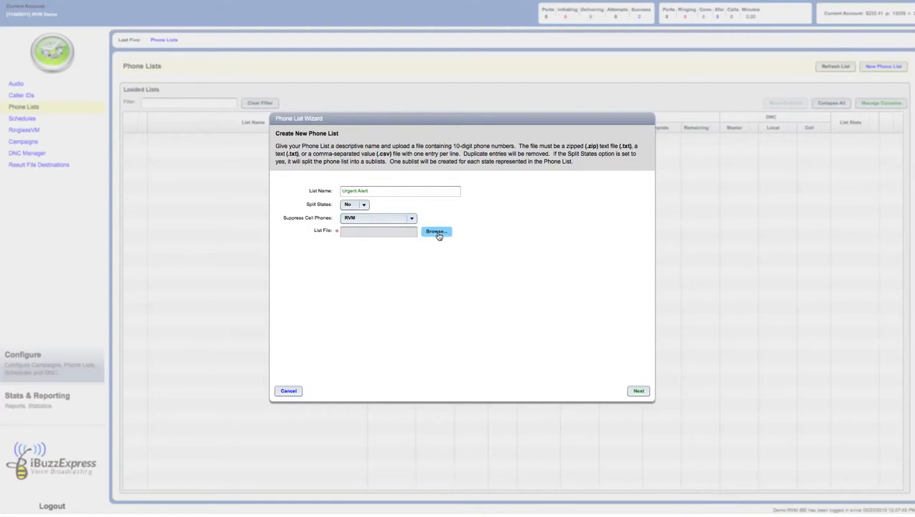
Step: Attach My_List_.csv from the RVD DEMO KIT folder as the list file
{"action": "left_click", "coordinate": [436, 232]}
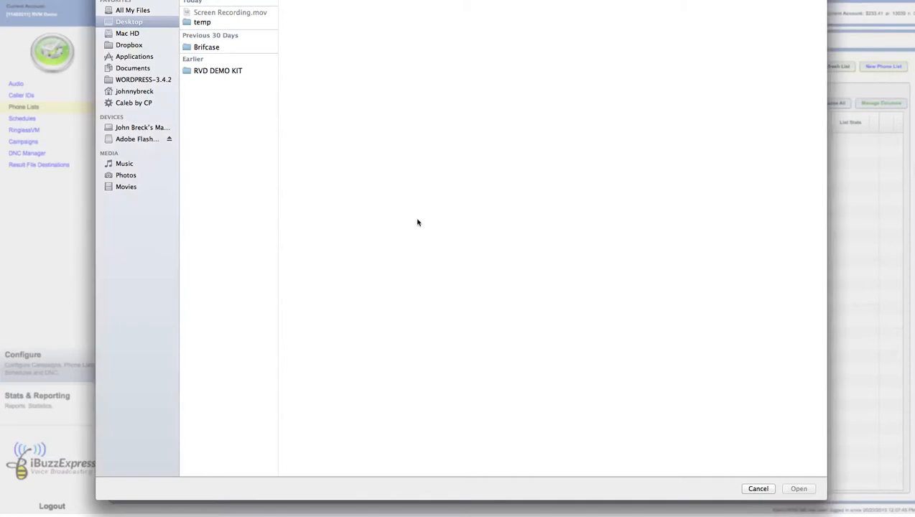
{"action": "mouse_move", "coordinate": [218, 71]}
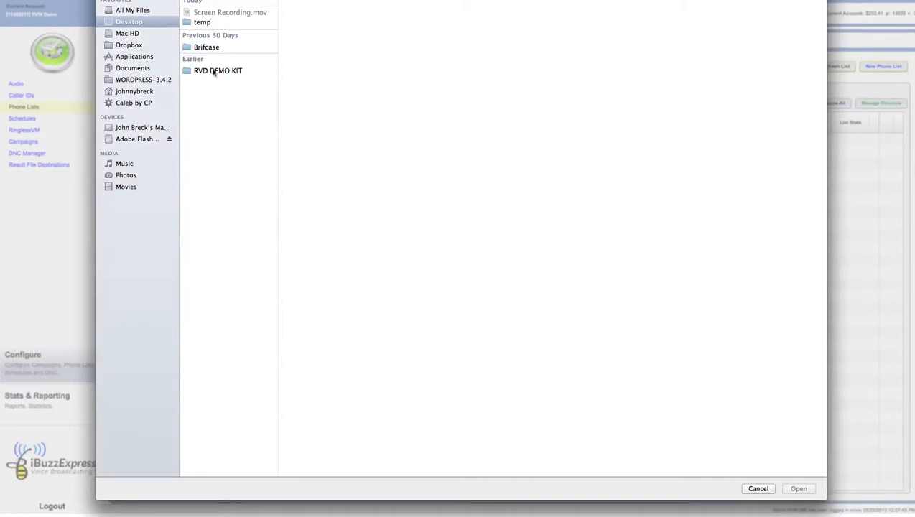
{"action": "left_click", "coordinate": [218, 70]}
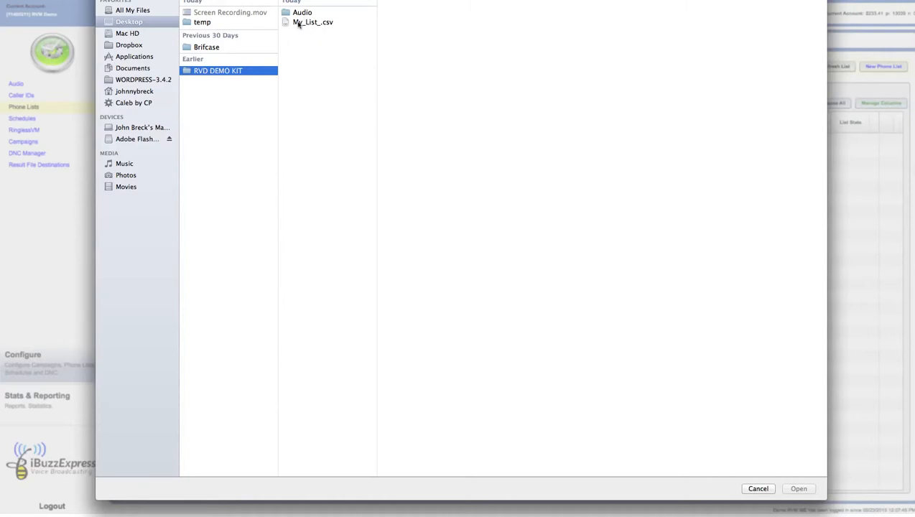
{"action": "left_click", "coordinate": [313, 21]}
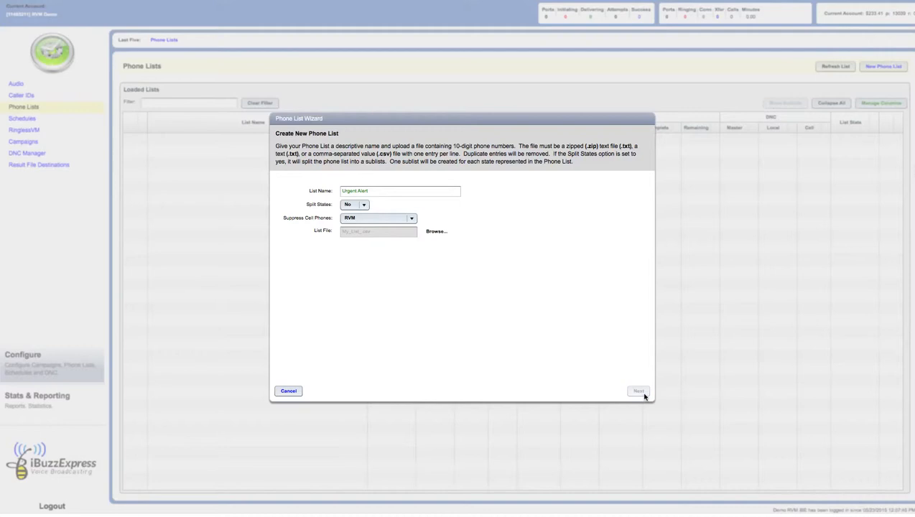
Step: Advance to field mapping and map column Col_008 to Lead Phone
{"action": "left_click", "coordinate": [638, 391]}
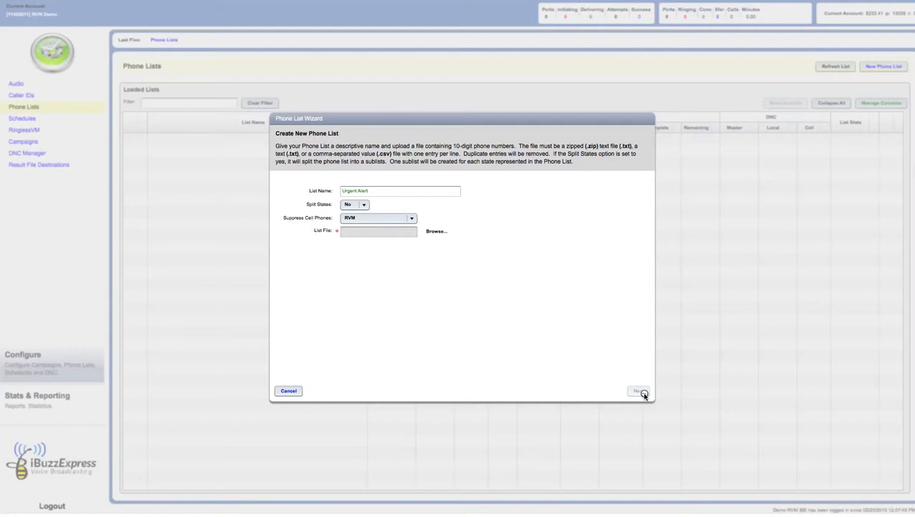
{"action": "left_click", "coordinate": [638, 391]}
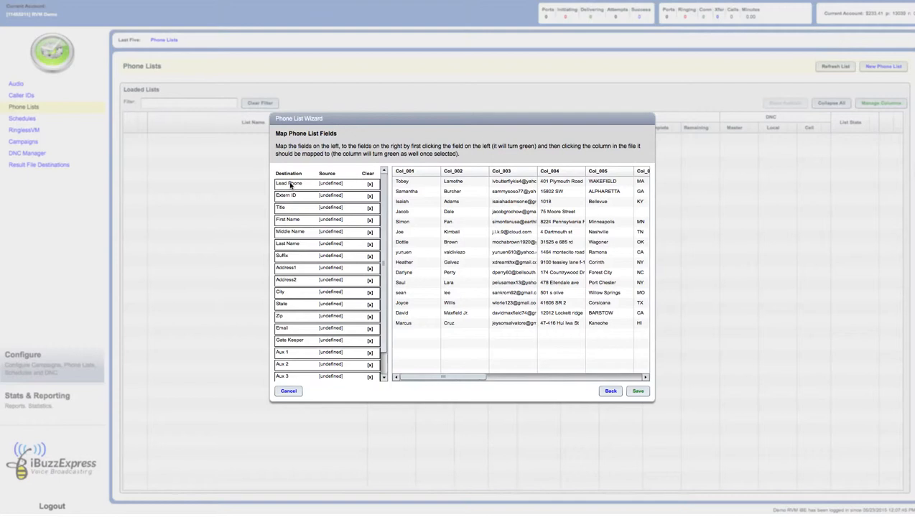
{"action": "left_click", "coordinate": [289, 183]}
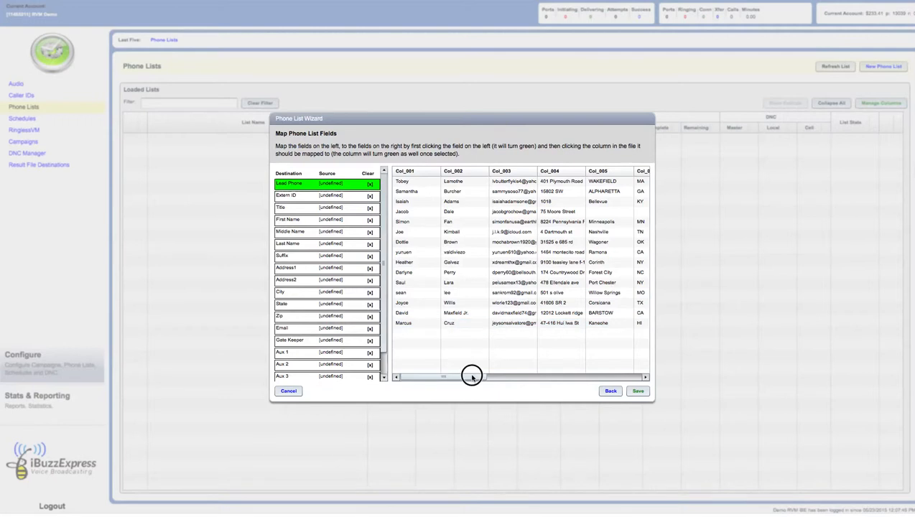
{"action": "left_click_drag", "start_coordinate": [443, 377], "coordinate": [481, 377]}
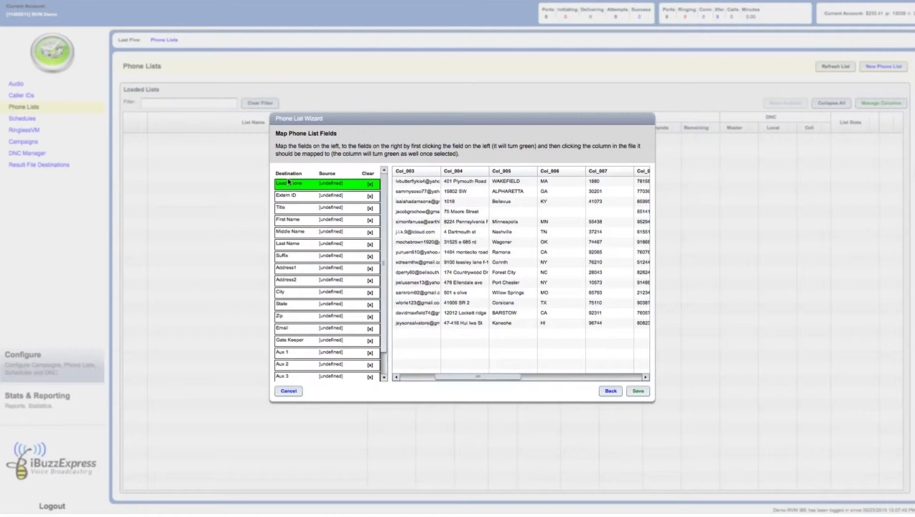
{"action": "mouse_move", "coordinate": [533, 379]}
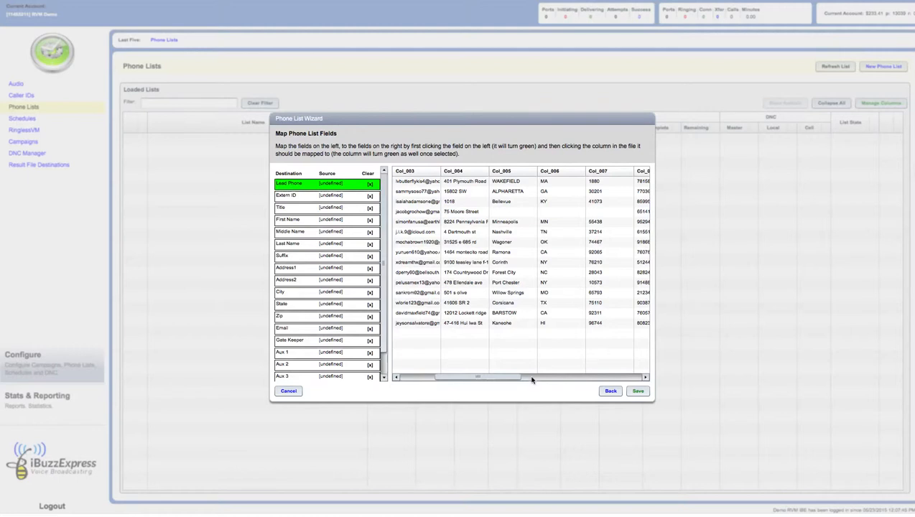
{"action": "left_click_drag", "start_coordinate": [478, 377], "coordinate": [541, 377]}
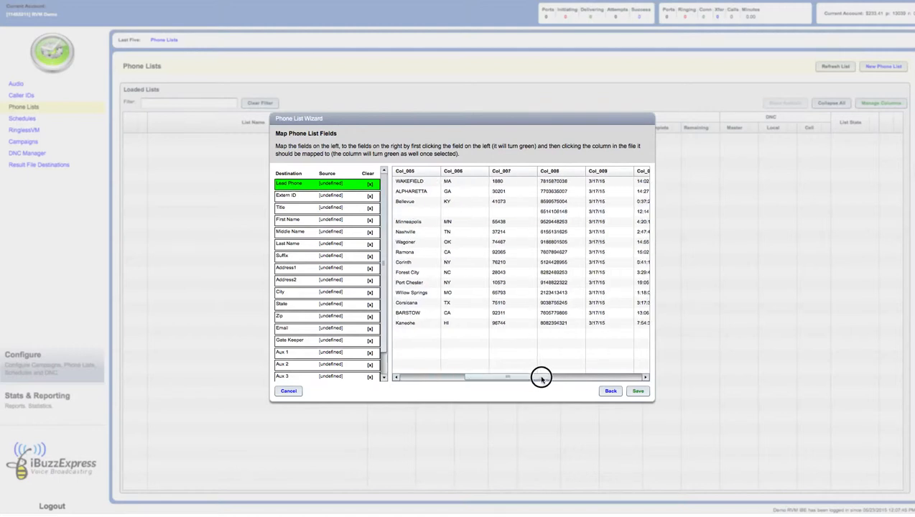
{"action": "left_click", "coordinate": [550, 171]}
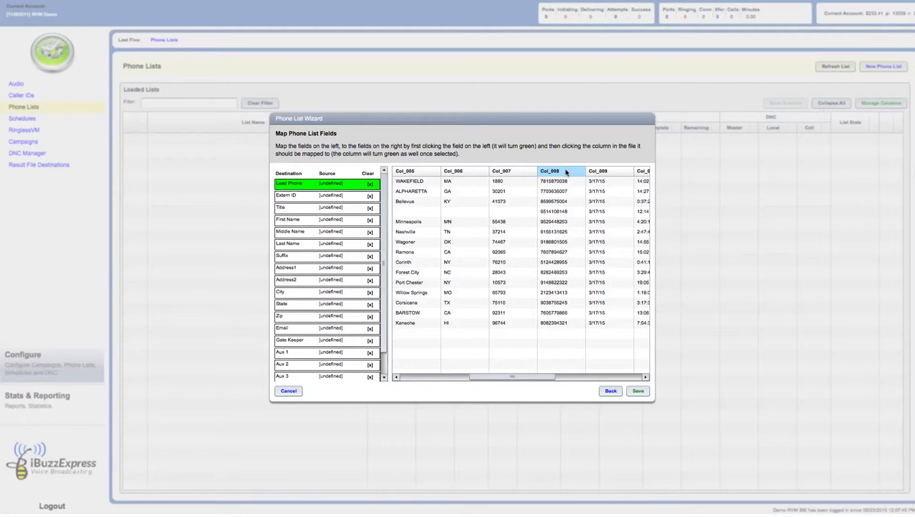
{"action": "left_click", "coordinate": [550, 171]}
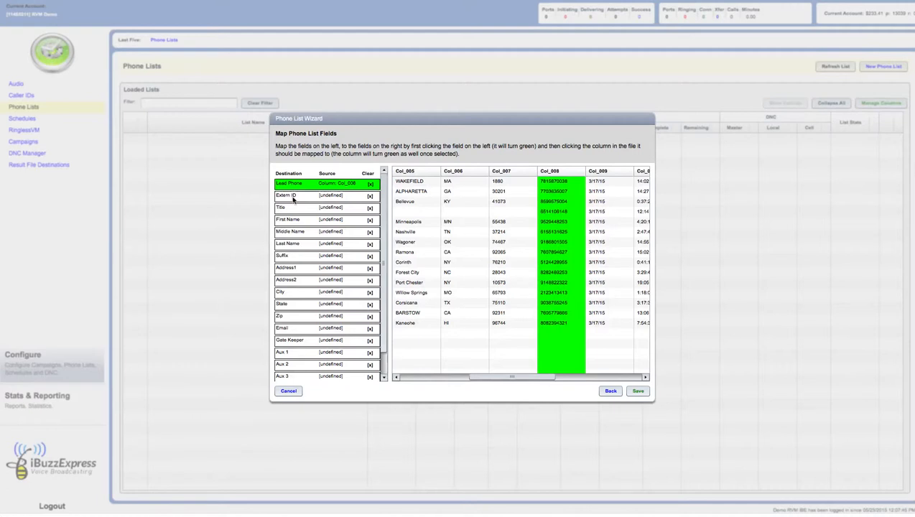
Step: Map the same Col_008 column to the Extern ID field
{"action": "left_click", "coordinate": [286, 195]}
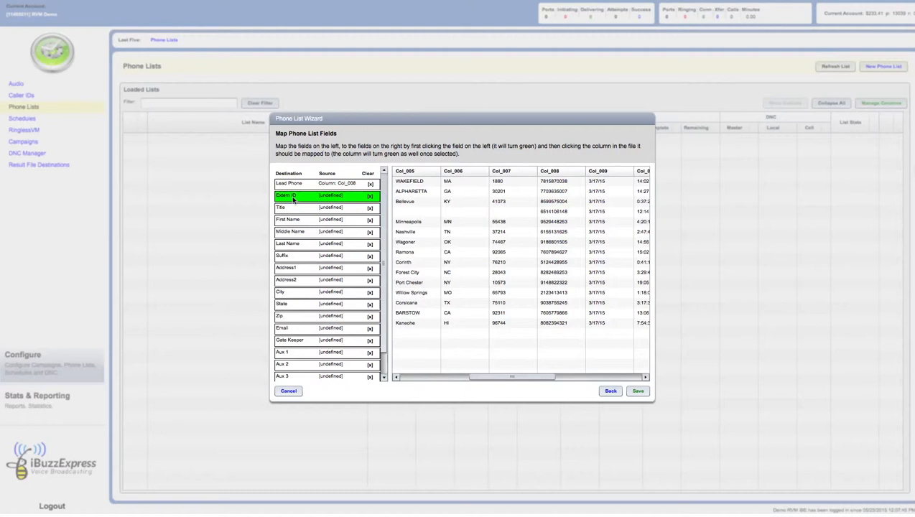
{"action": "left_click", "coordinate": [551, 171]}
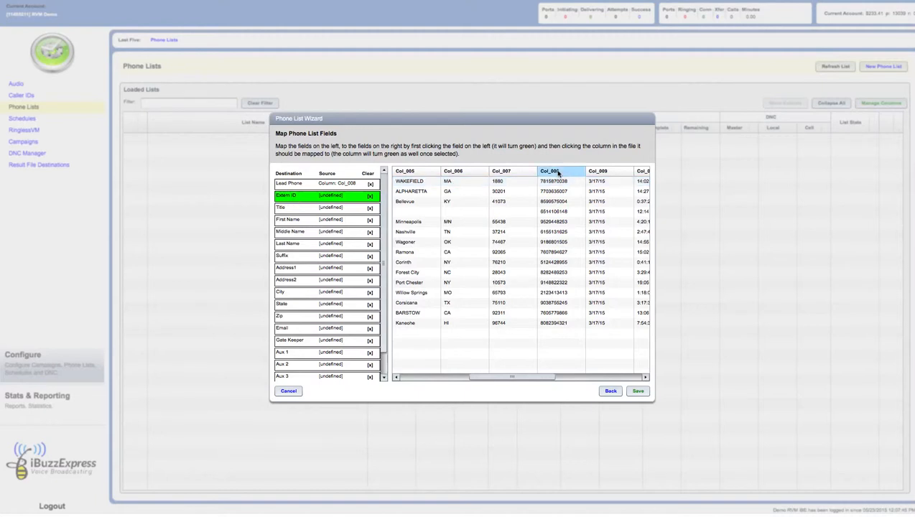
{"action": "left_click", "coordinate": [549, 171]}
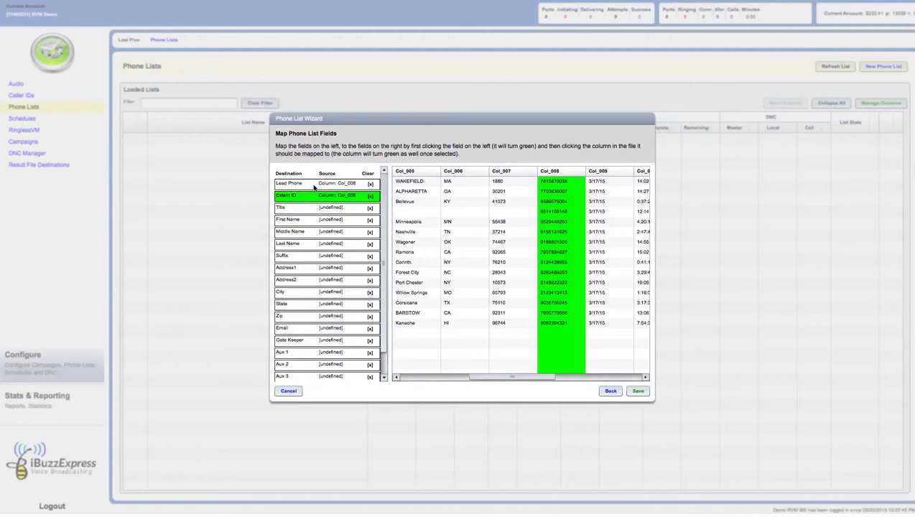
{"action": "mouse_move", "coordinate": [303, 201]}
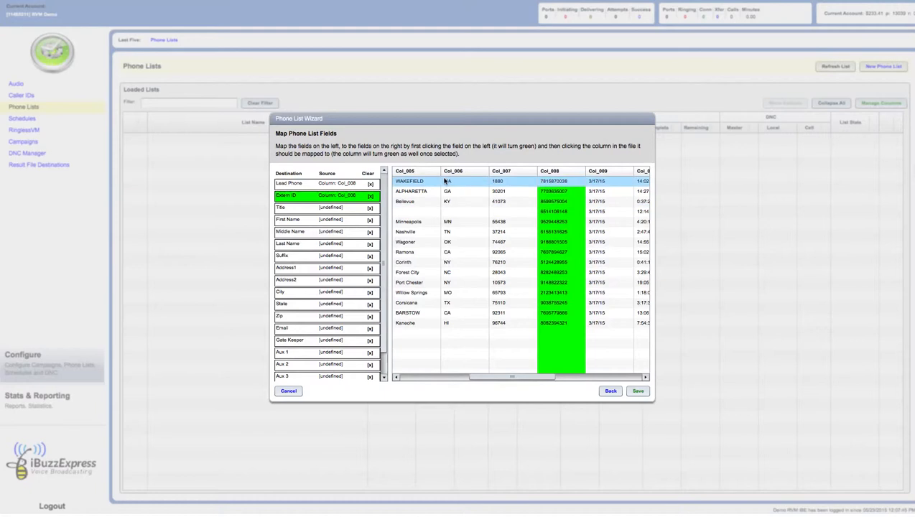
{"action": "left_click", "coordinate": [553, 181]}
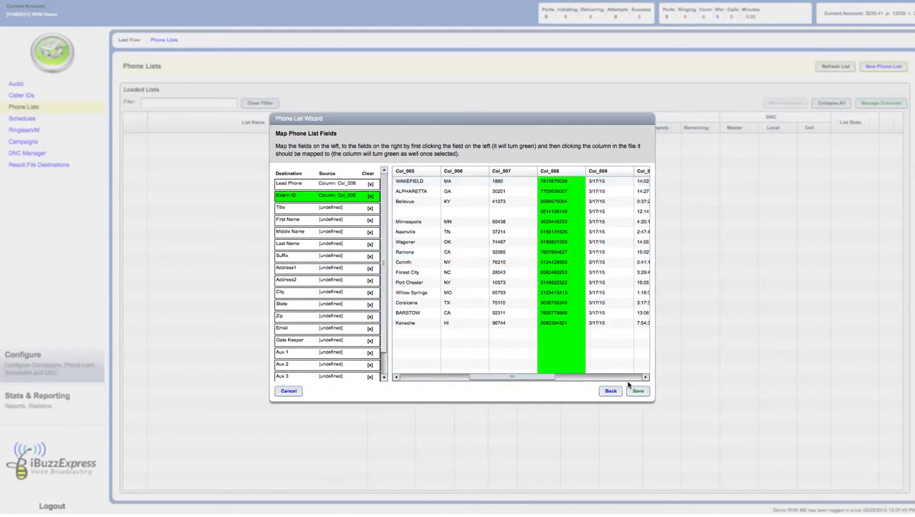
{"action": "mouse_move", "coordinate": [591, 388]}
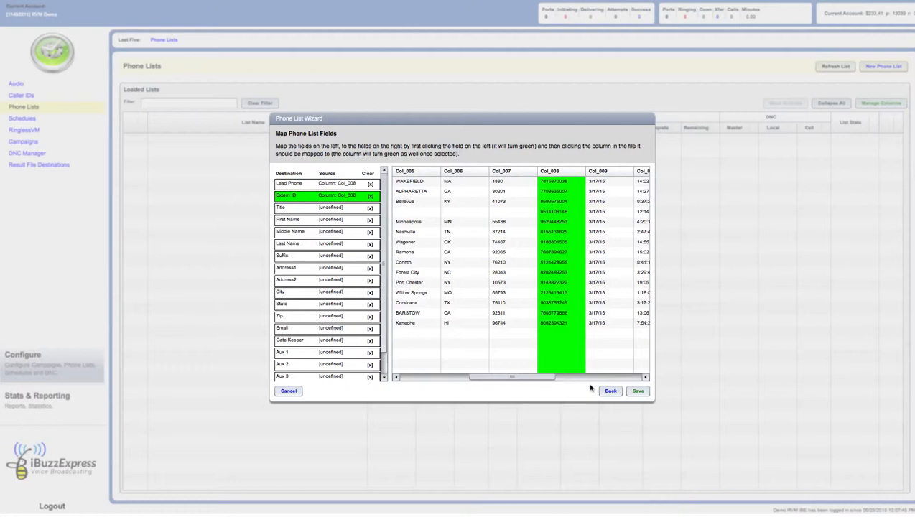
{"action": "mouse_move", "coordinate": [638, 391]}
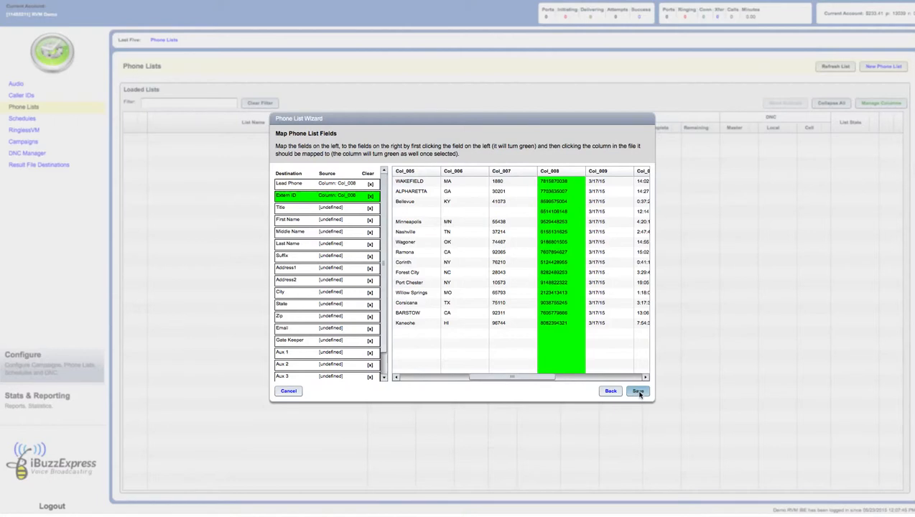
Step: Save the wizard so the Urgent Alert list is submitted for processing
{"action": "left_click", "coordinate": [637, 391]}
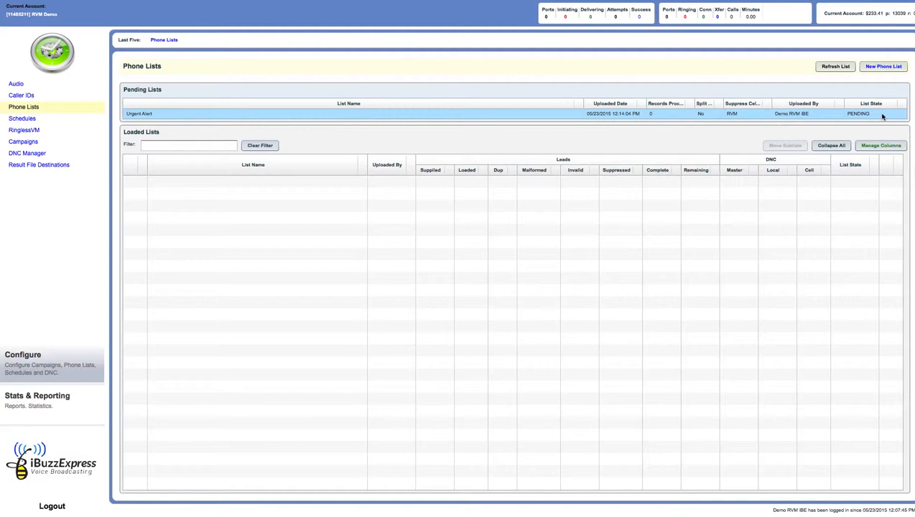
{"action": "mouse_move", "coordinate": [591, 115]}
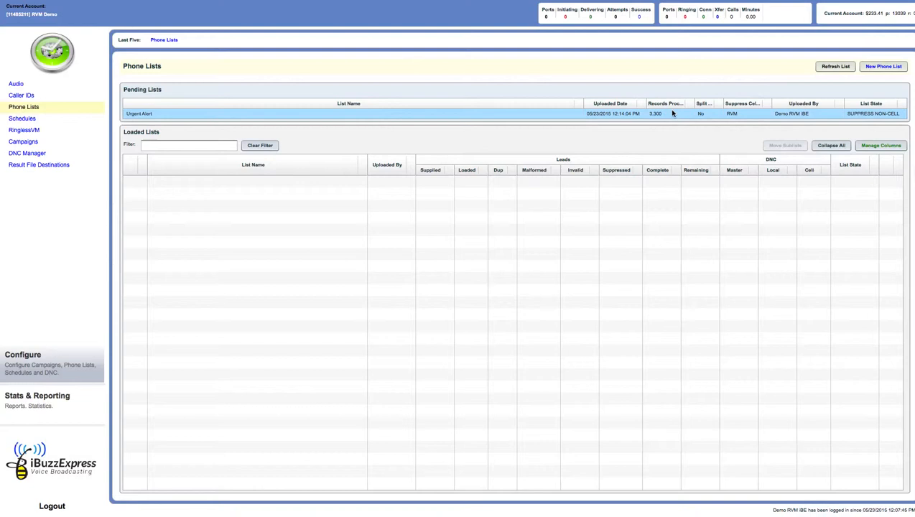
{"action": "mouse_move", "coordinate": [800, 121]}
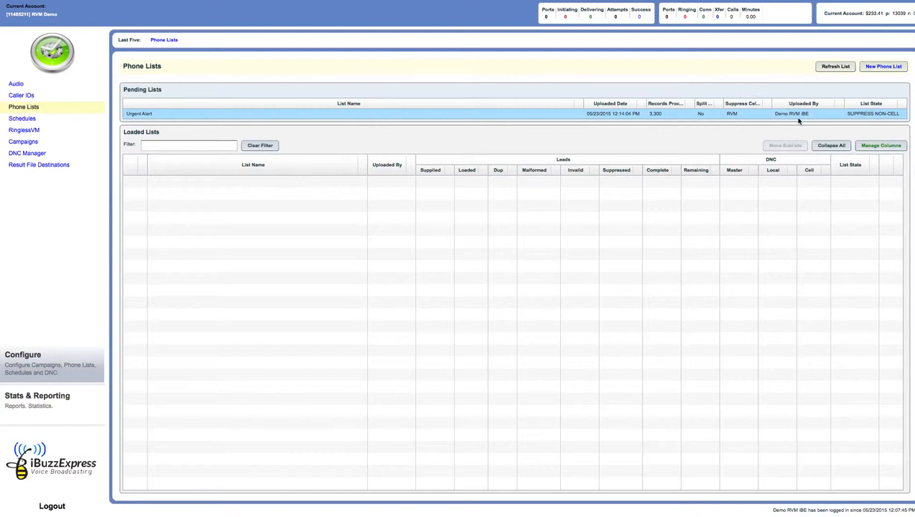
{"action": "mouse_move", "coordinate": [815, 122]}
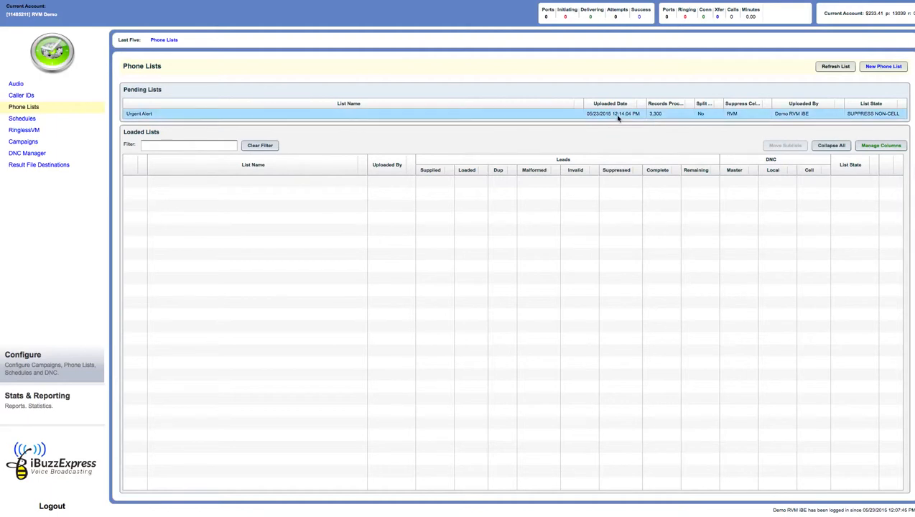
{"action": "mouse_move", "coordinate": [823, 79]}
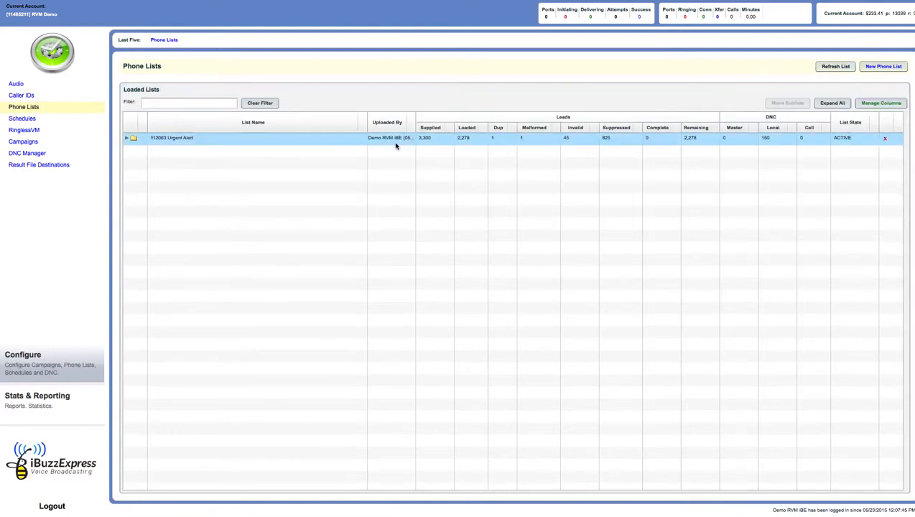
{"action": "mouse_move", "coordinate": [395, 138]}
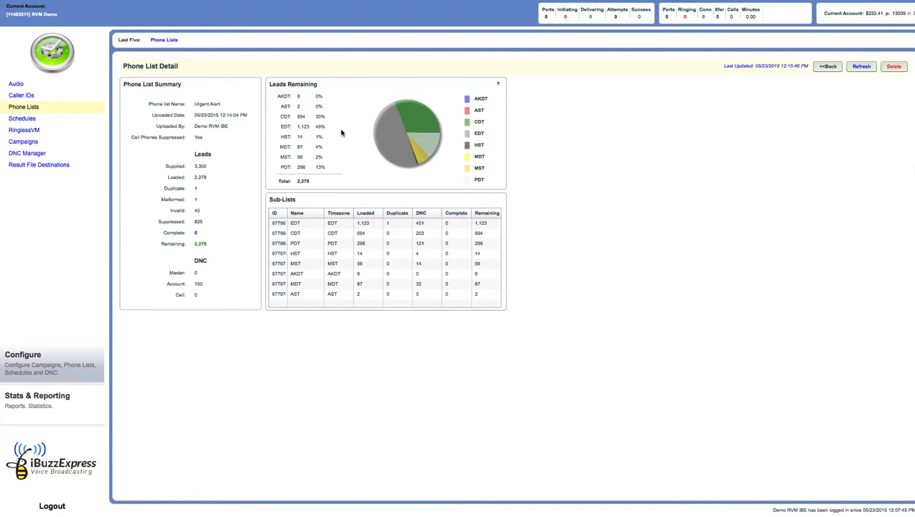
{"action": "mouse_move", "coordinate": [258, 203]}
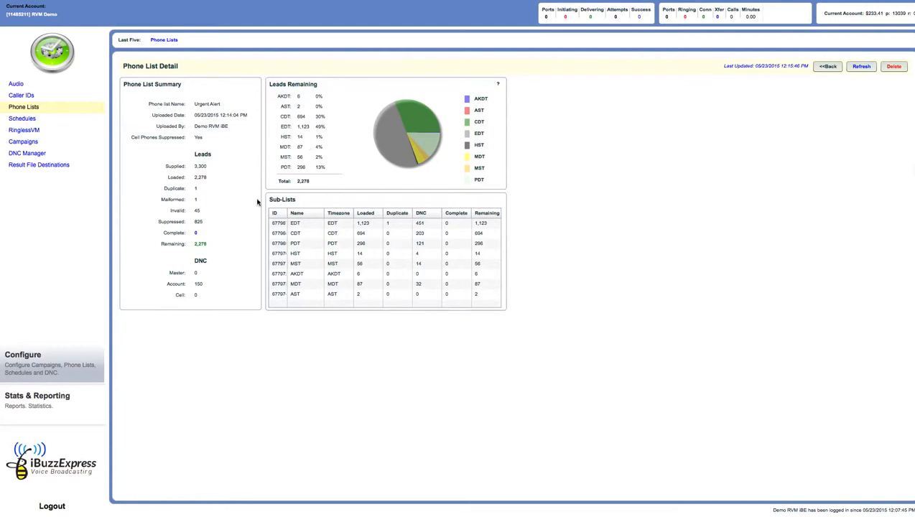
Step: Select the EDT, CDT and following time-zone rows in the Sub-Lists table
{"action": "left_click", "coordinate": [334, 223]}
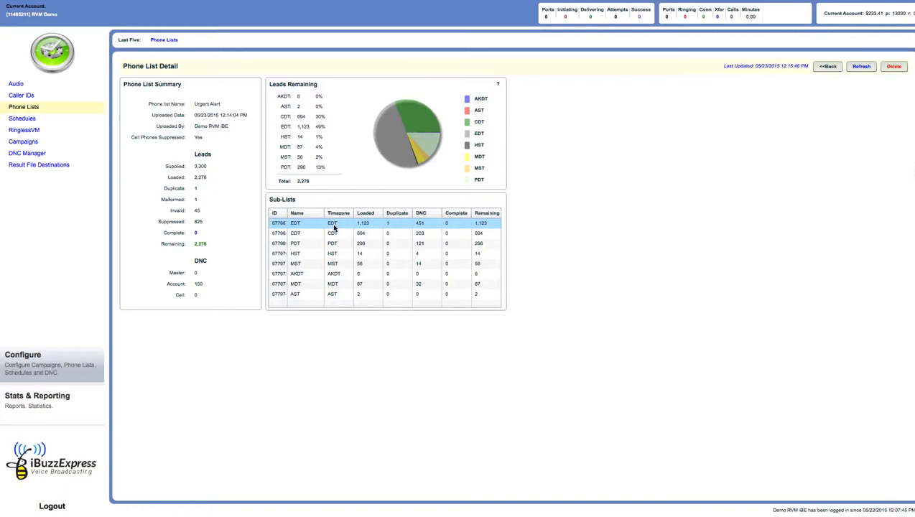
{"action": "left_click", "coordinate": [332, 233]}
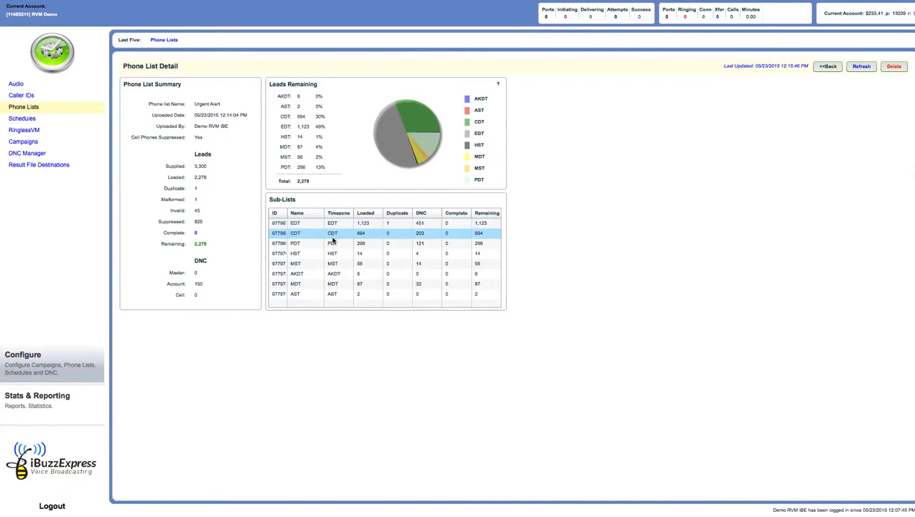
{"action": "left_click", "coordinate": [332, 244]}
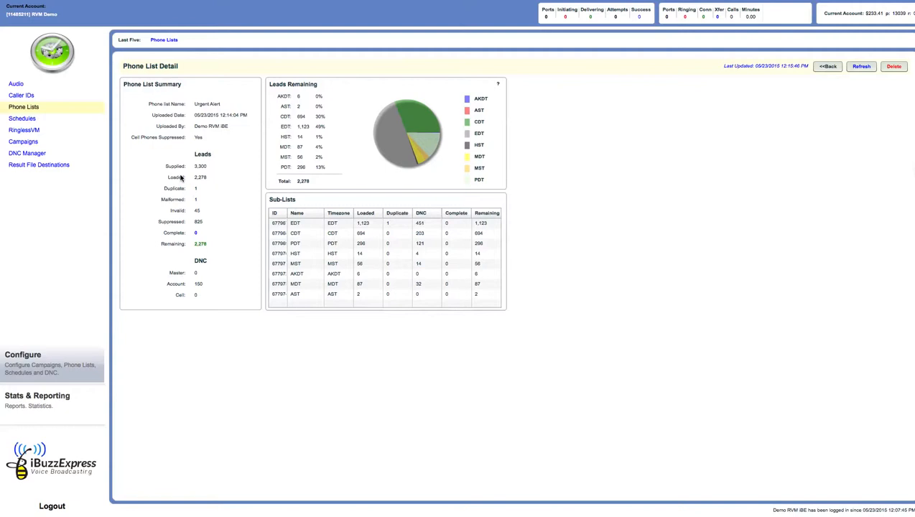
{"action": "mouse_move", "coordinate": [191, 166]}
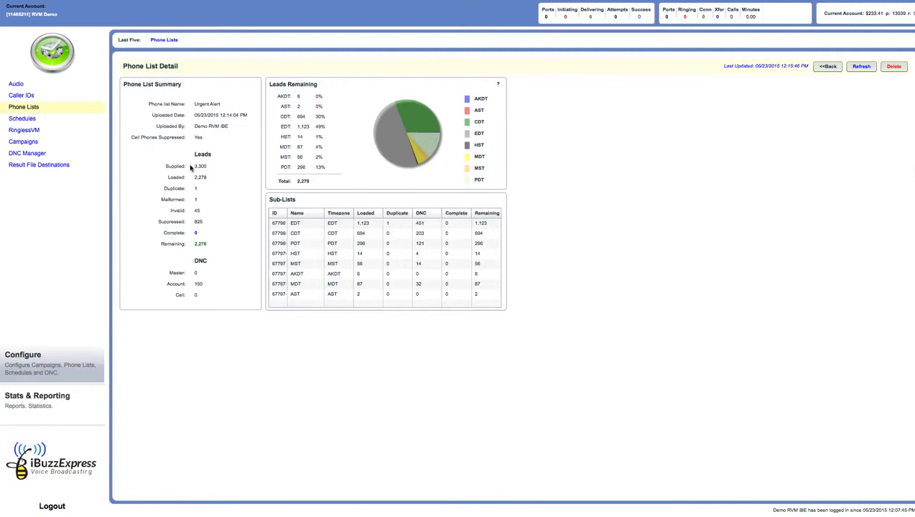
{"action": "mouse_move", "coordinate": [189, 178]}
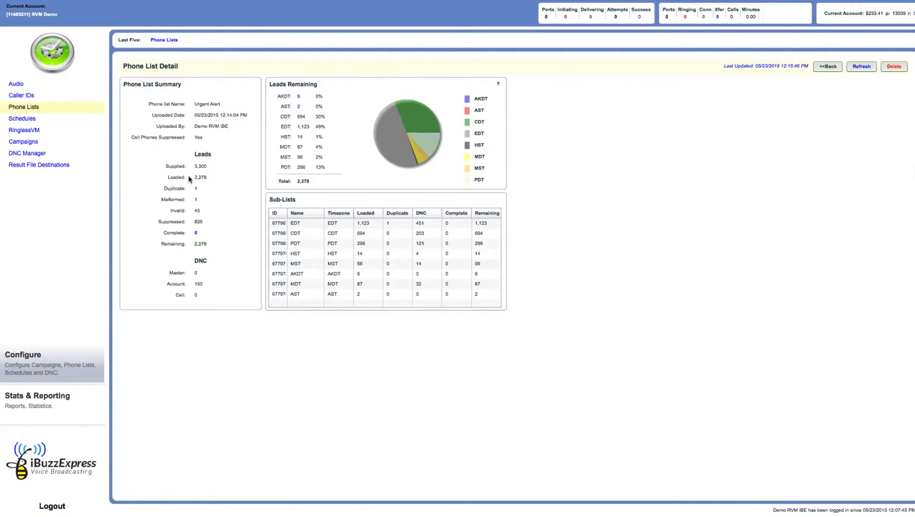
{"action": "mouse_move", "coordinate": [177, 228]}
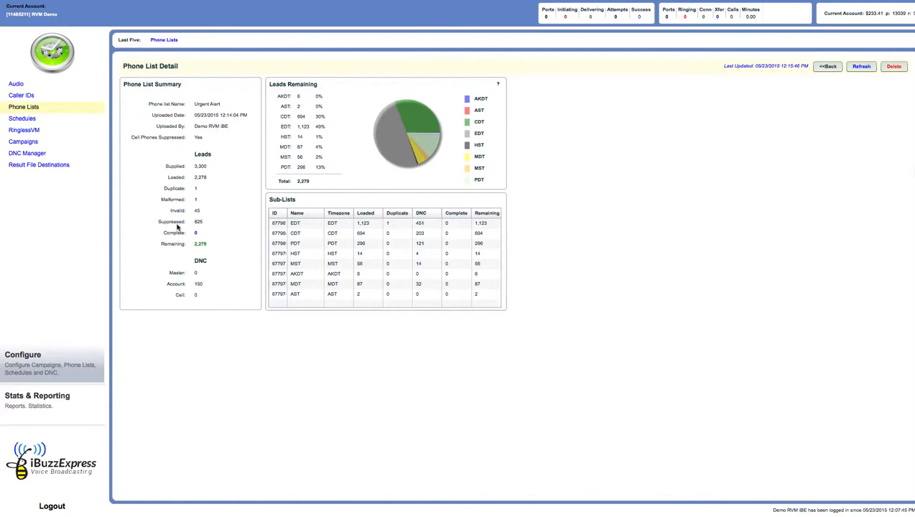
{"action": "mouse_move", "coordinate": [199, 228]}
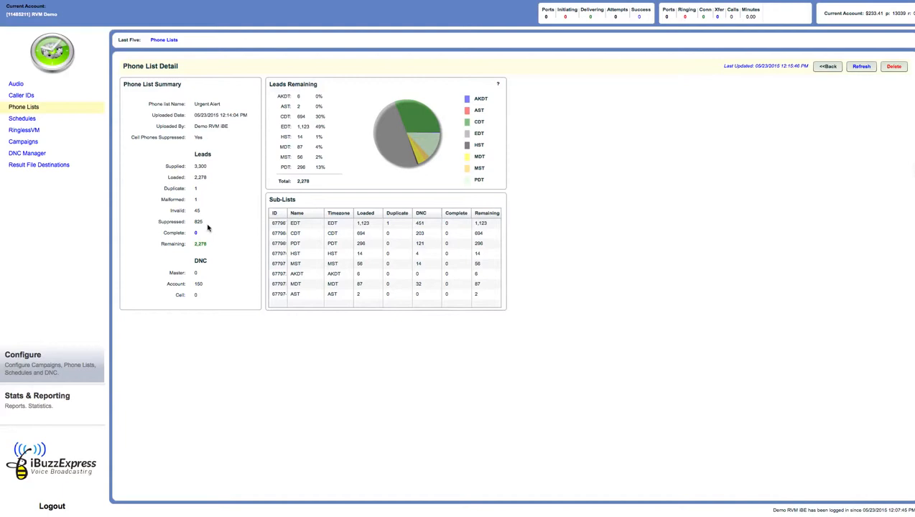
{"action": "mouse_move", "coordinate": [201, 181]}
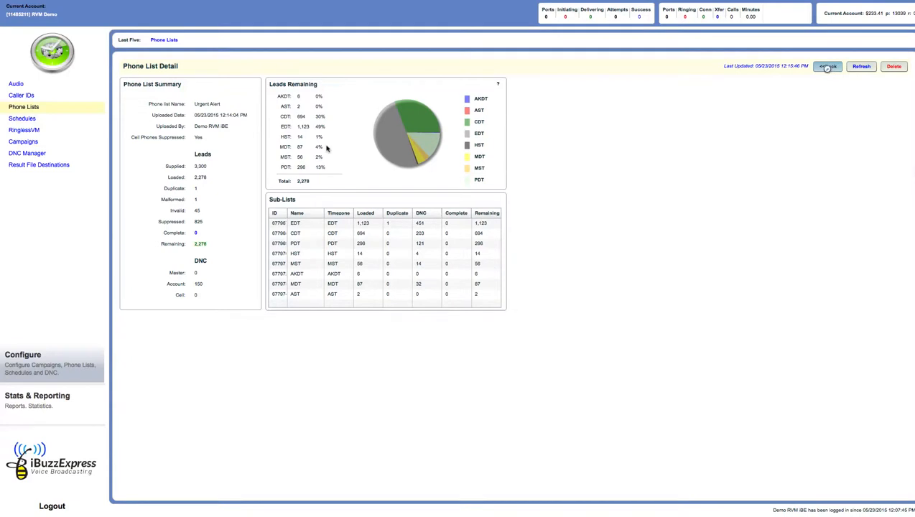
Step: Return to Phone Lists via Caller IDs and select the 112063 Urgent Alert list
{"action": "left_click", "coordinate": [828, 66]}
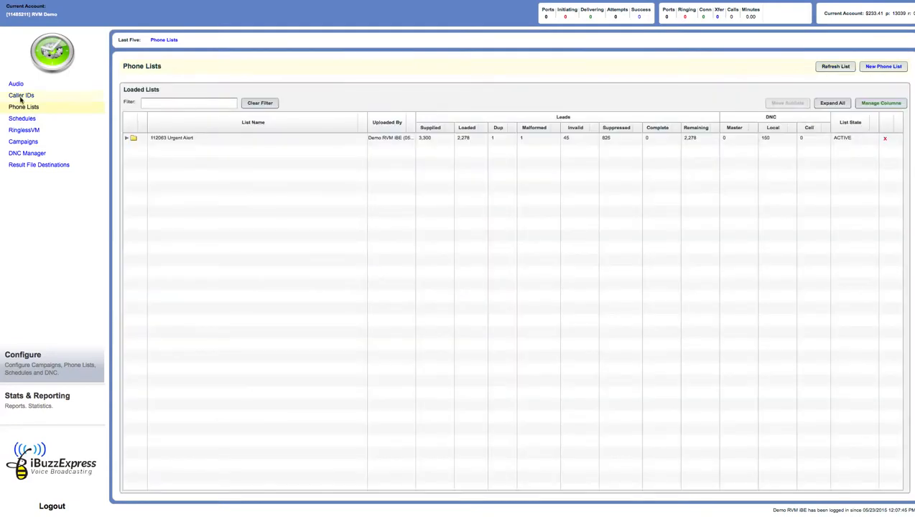
{"action": "left_click", "coordinate": [20, 95]}
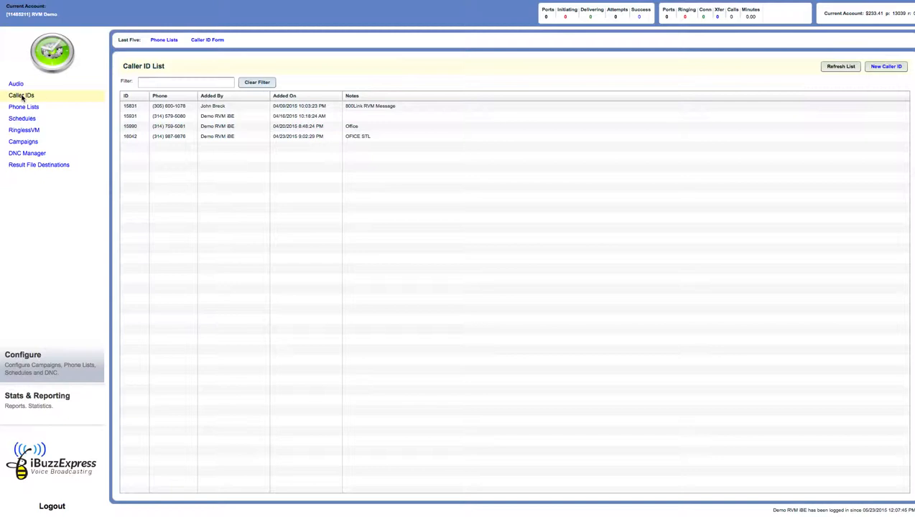
{"action": "left_click", "coordinate": [23, 106]}
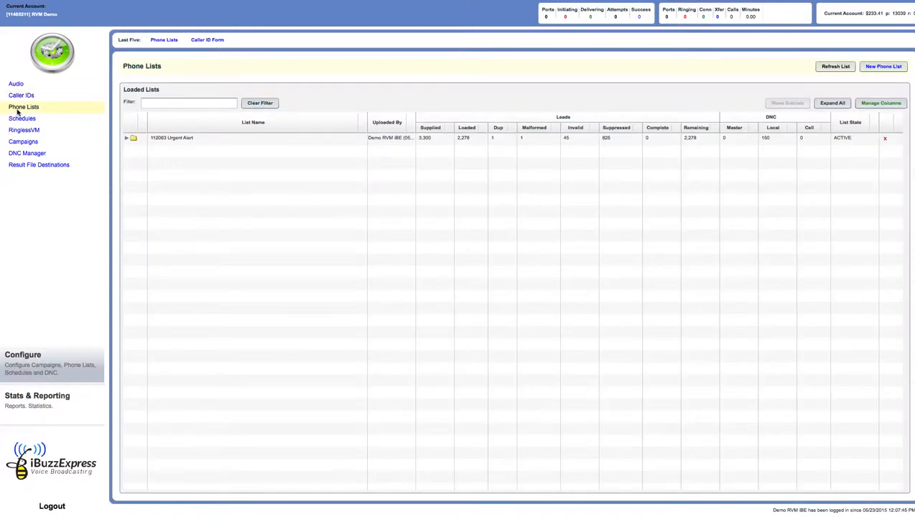
{"action": "left_click", "coordinate": [173, 137]}
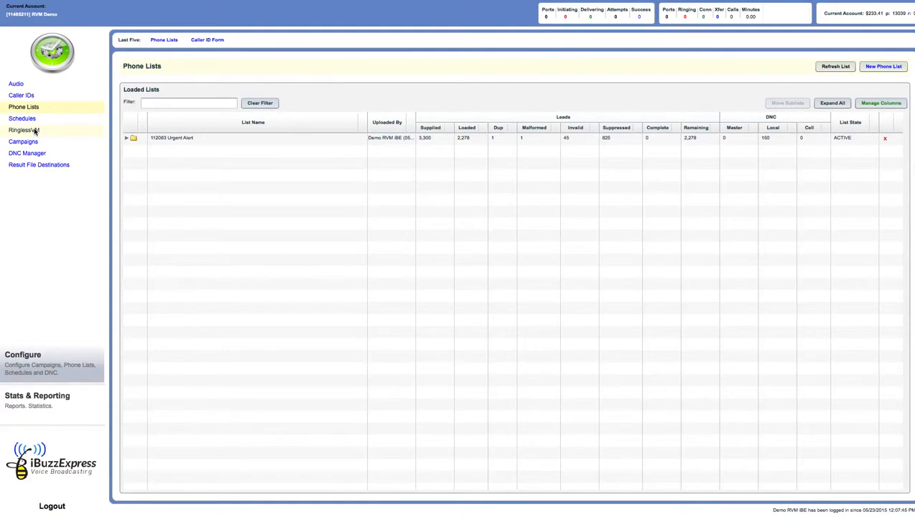
{"action": "left_click", "coordinate": [172, 138]}
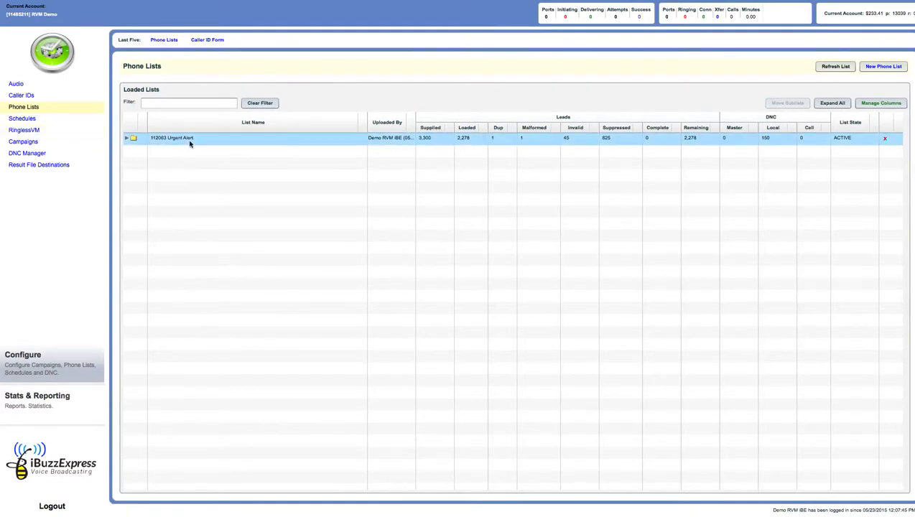